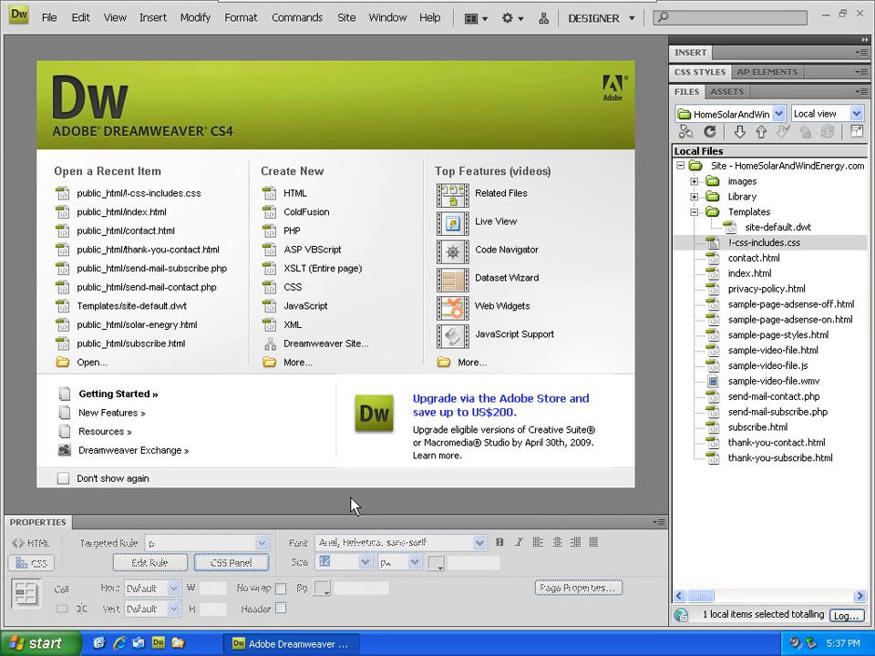
mouse_move(709, 185)
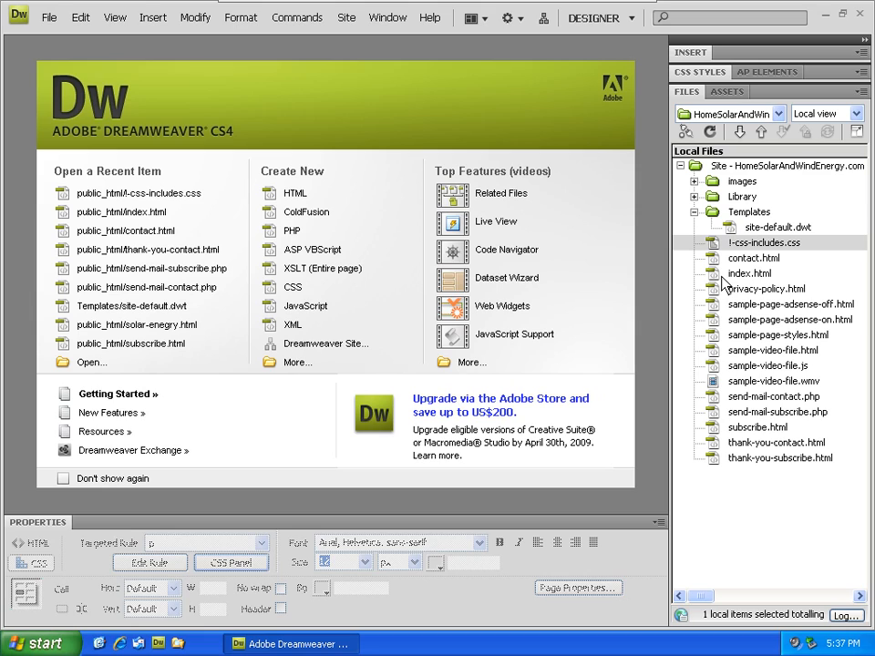
mouse_move(720, 277)
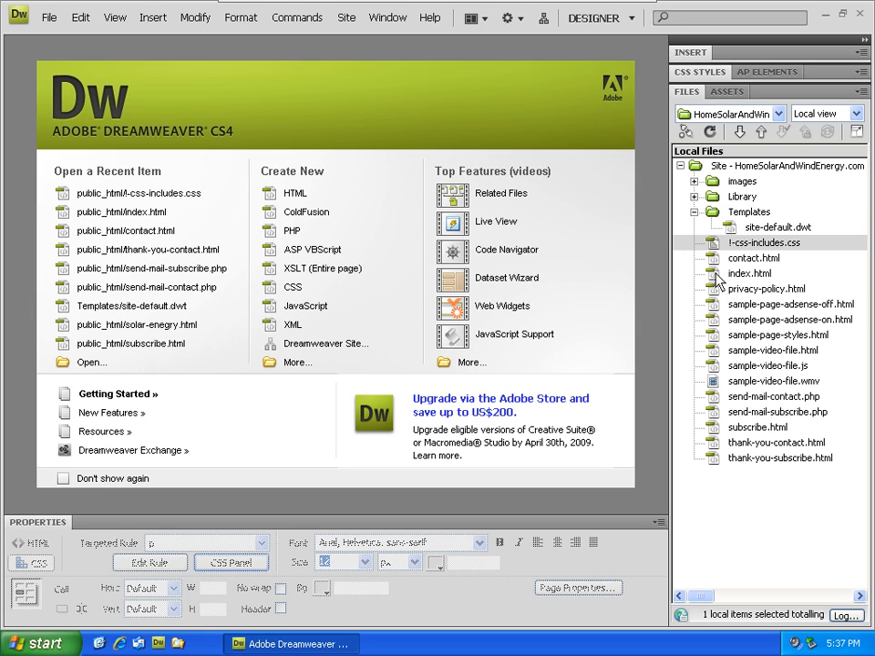
mouse_move(715, 286)
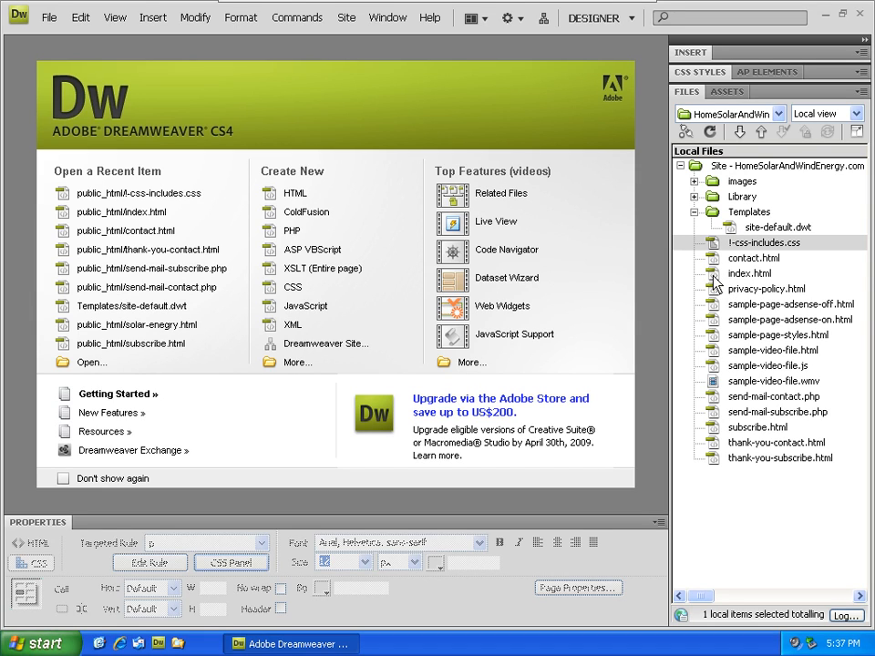
Step: Select index.html in the Files panel's local site list
click(749, 274)
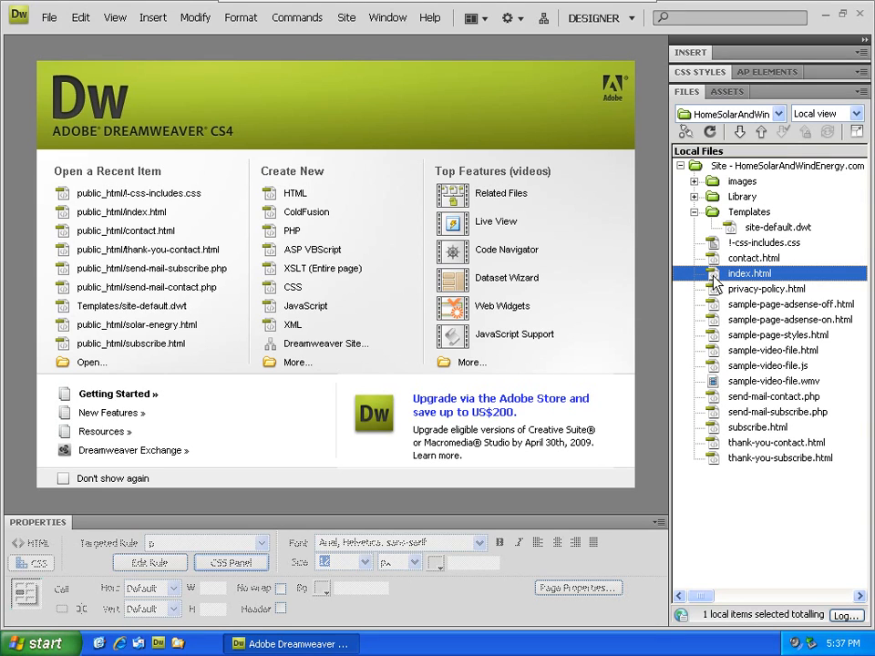
Step: Open index.html in the document window for editing
double_click(748, 274)
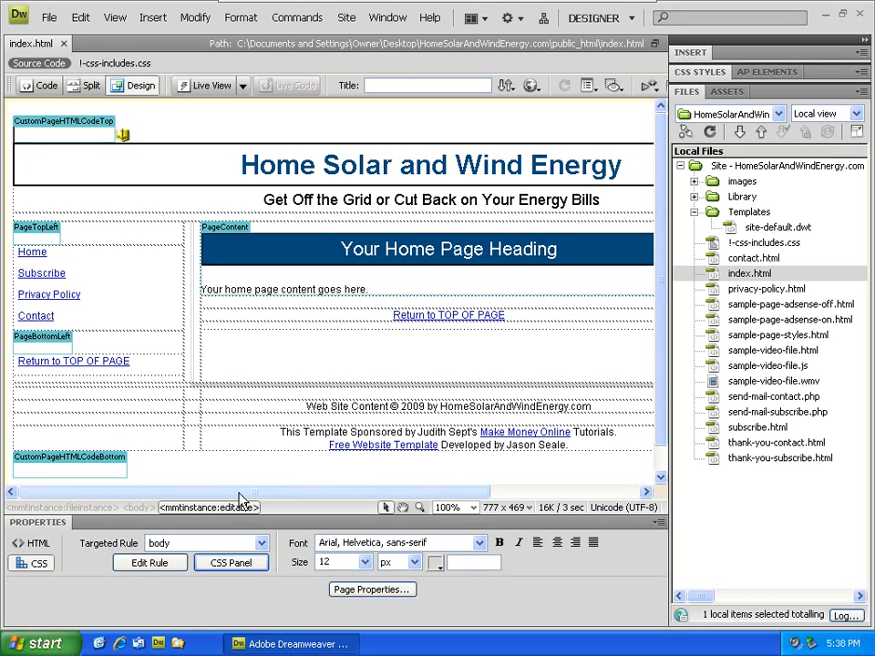
mouse_move(142, 85)
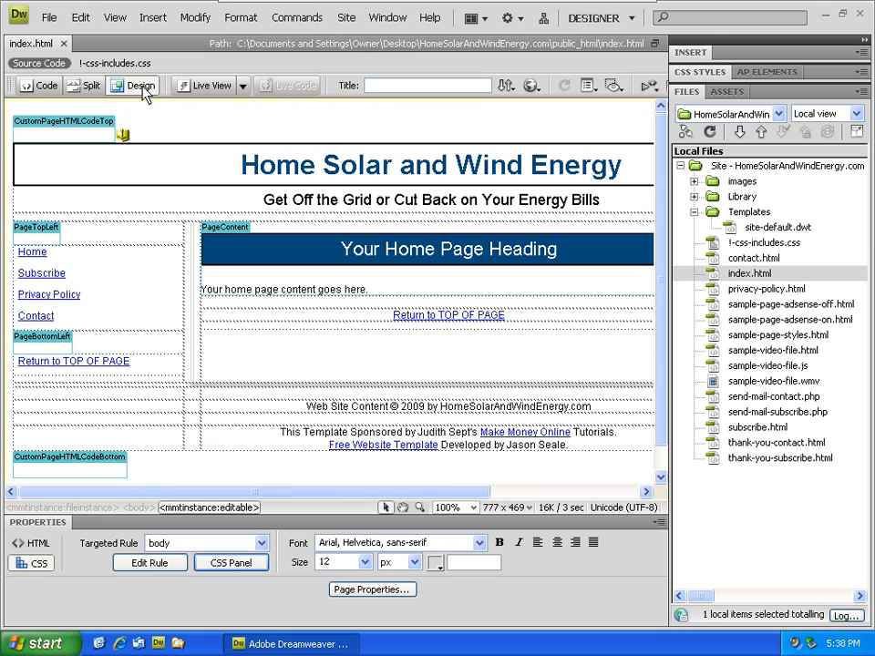
mouse_move(37, 86)
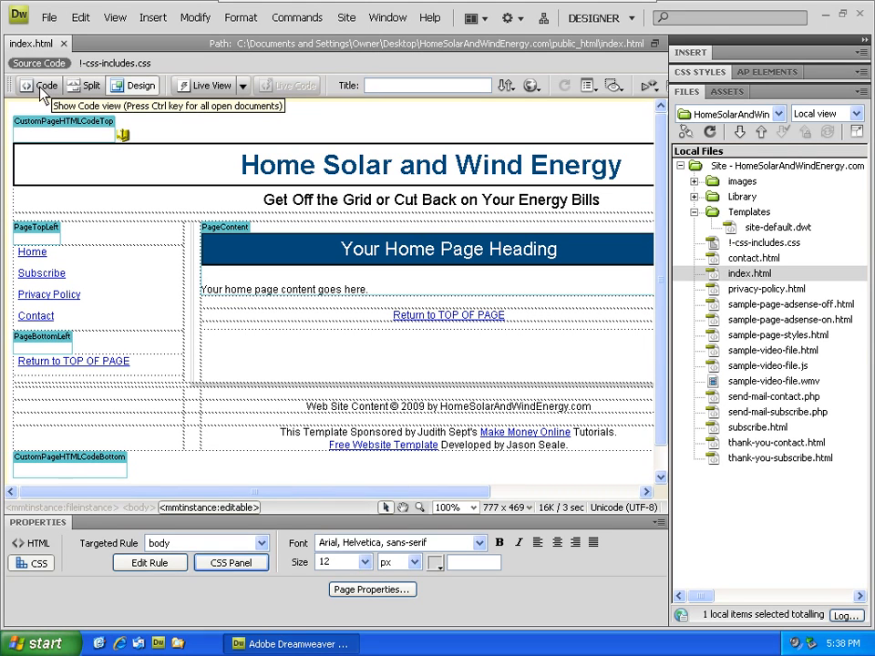
Step: Switch to Code view and scroll to the editable page content heading and paragraph
click(44, 85)
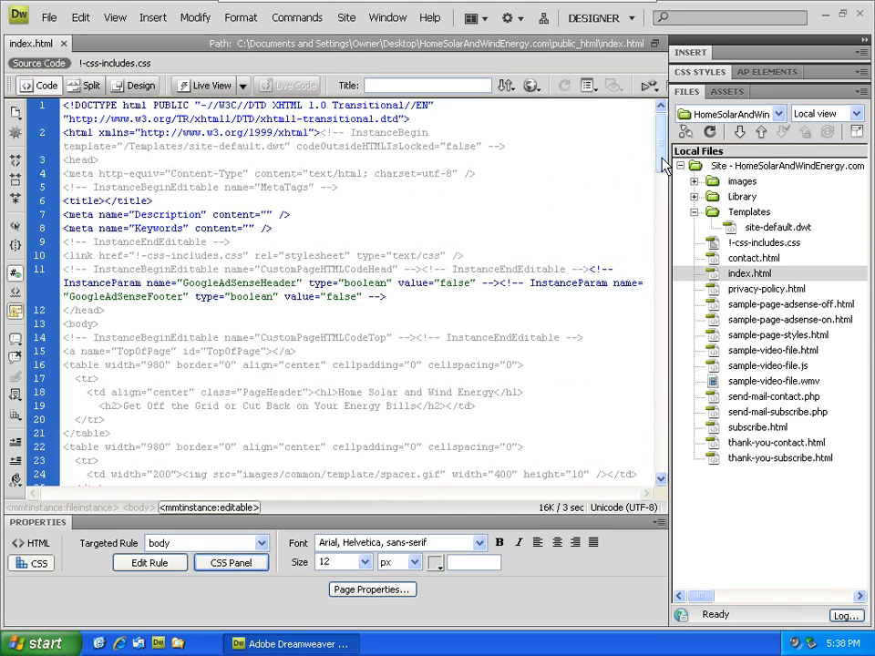
scroll(down, 3)
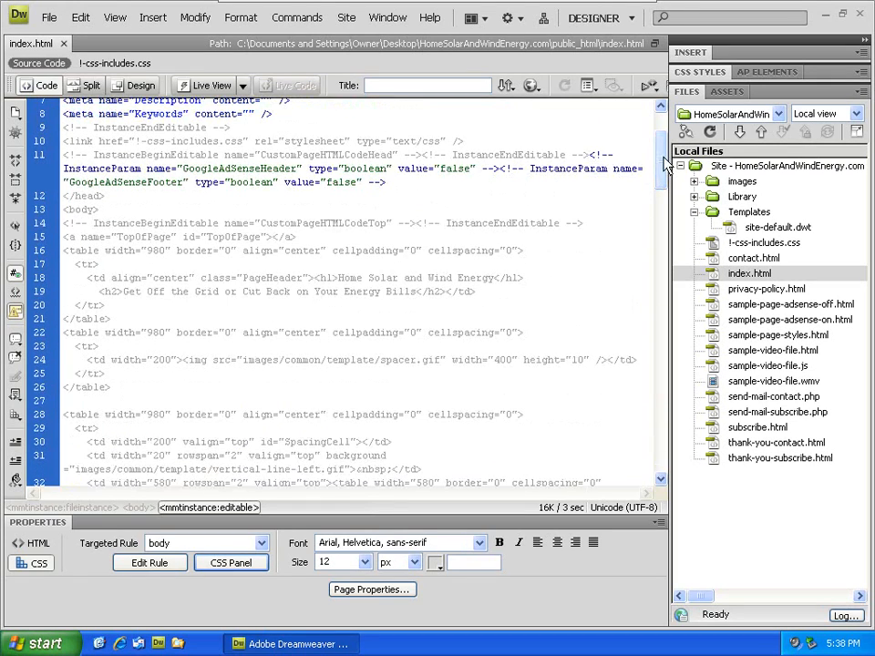
scroll(down, 3)
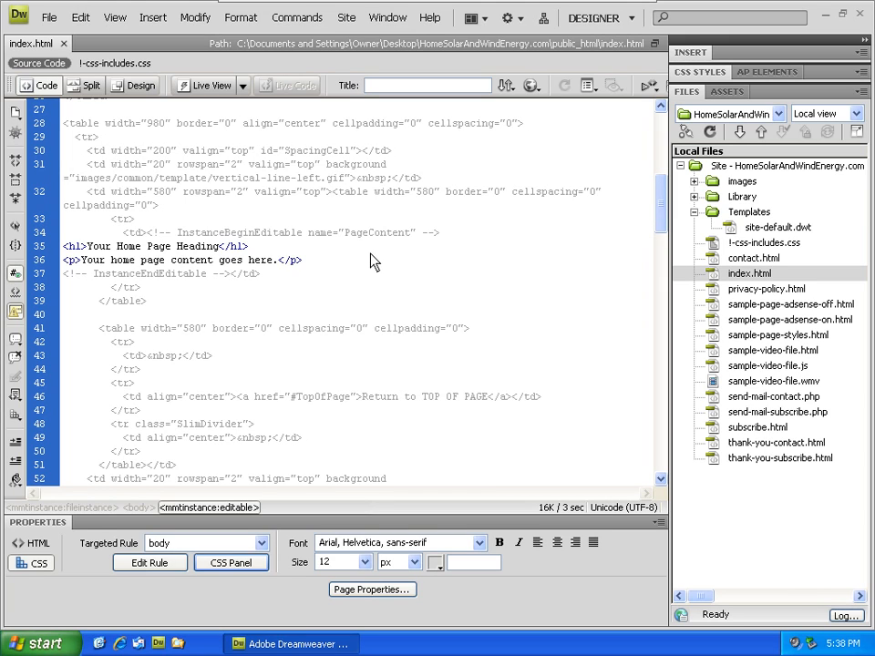
mouse_move(355, 257)
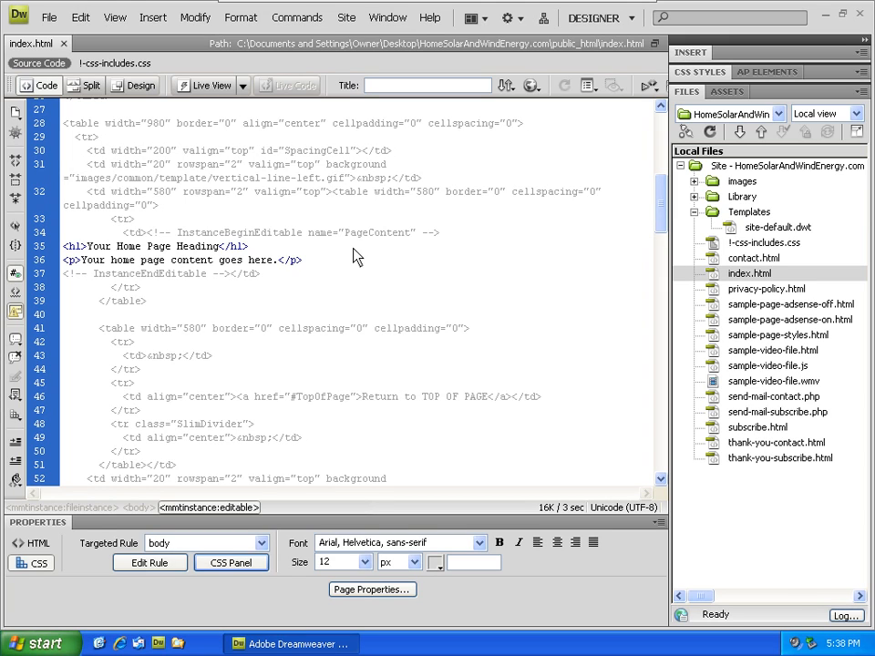
mouse_move(109, 86)
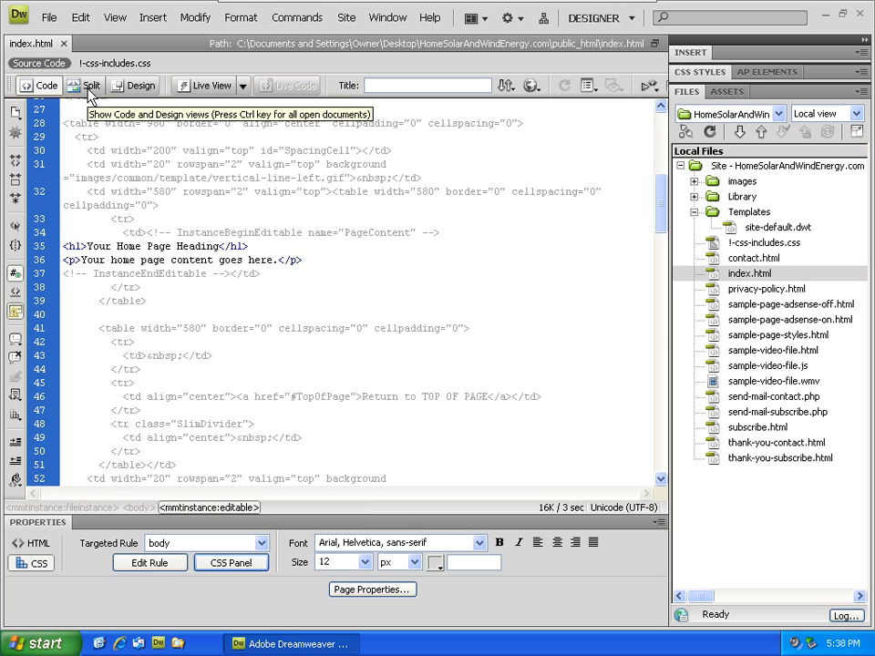
Step: Switch to Split view showing the HTML source above the rendered page
click(94, 88)
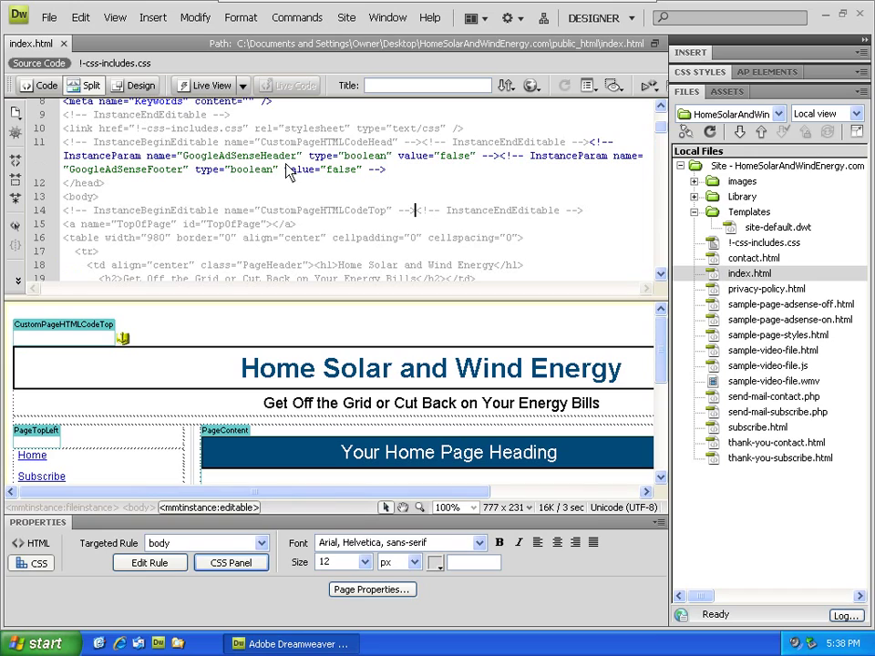
mouse_move(36, 84)
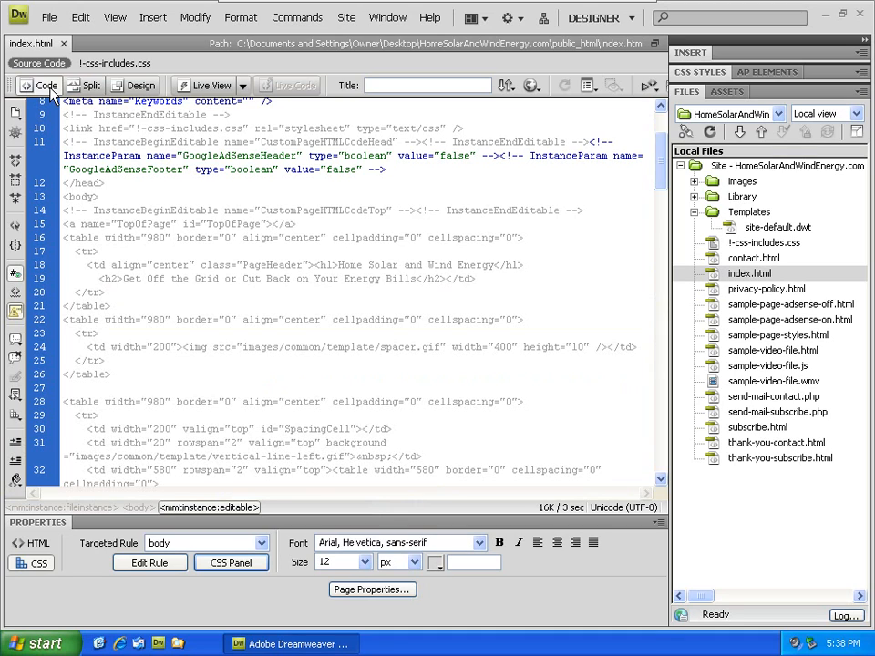
mouse_move(142, 86)
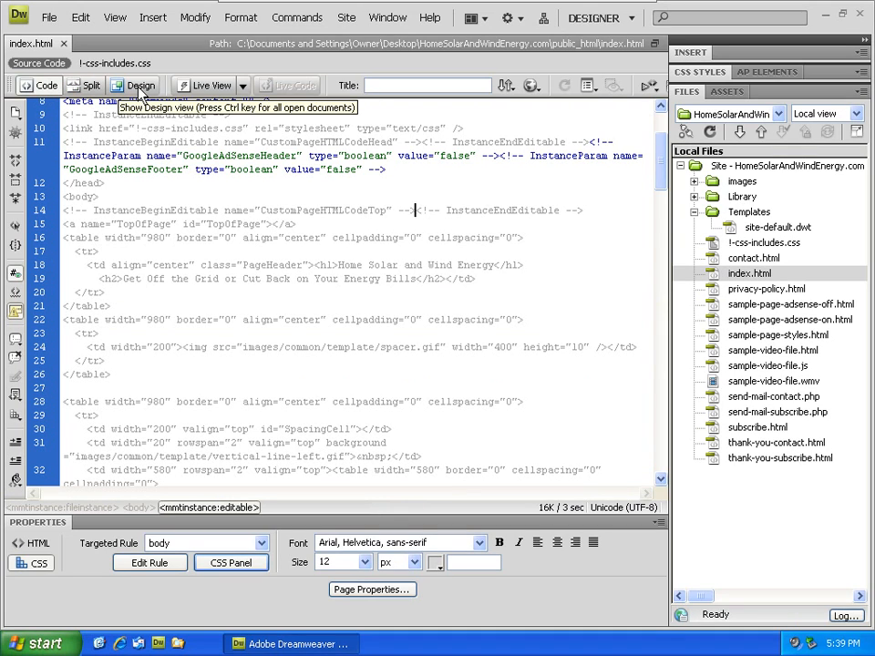
Step: Switch back to Design view showing only the rendered layout
click(138, 86)
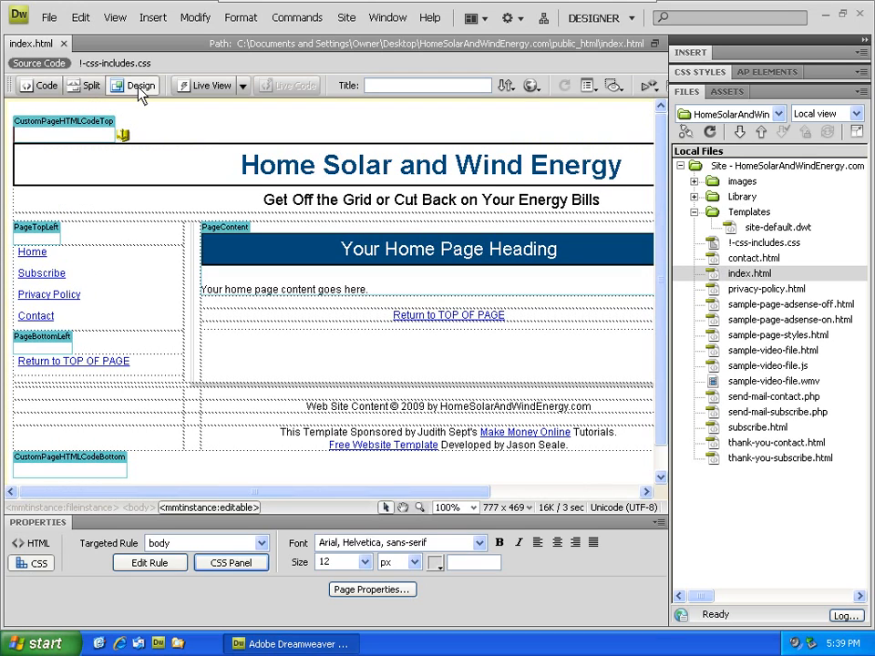
mouse_move(591, 146)
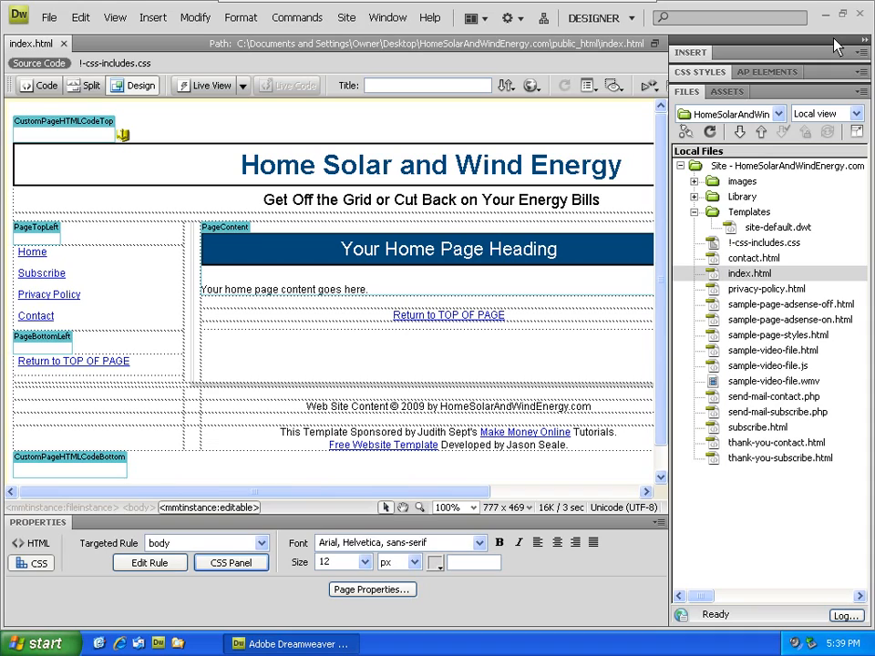
mouse_move(863, 40)
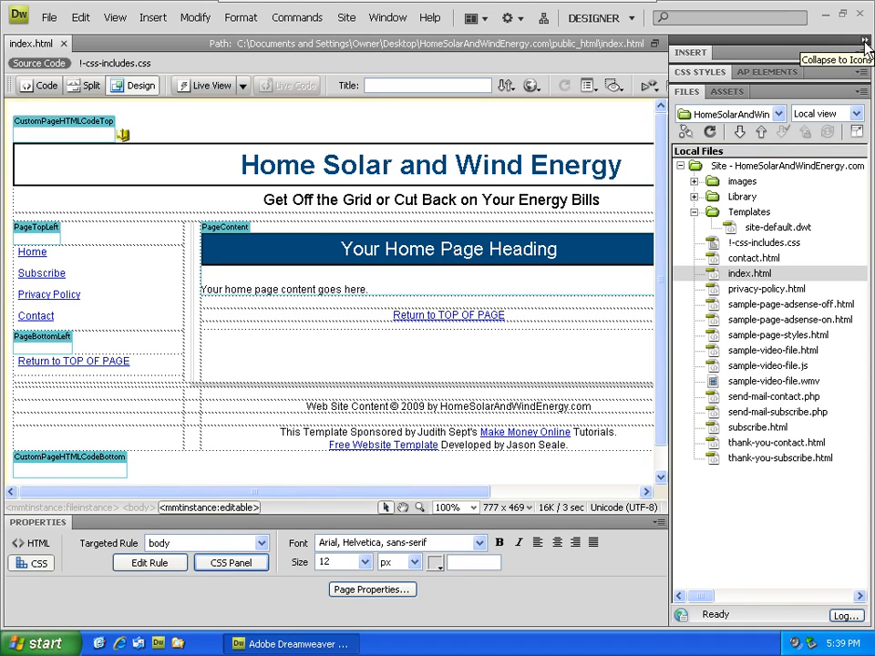
mouse_move(864, 38)
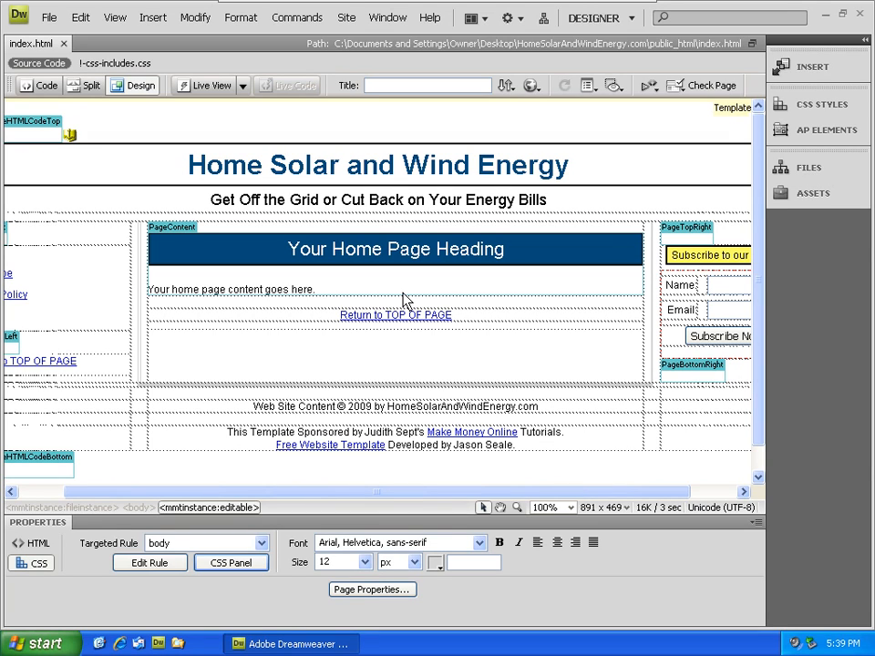
mouse_move(436, 301)
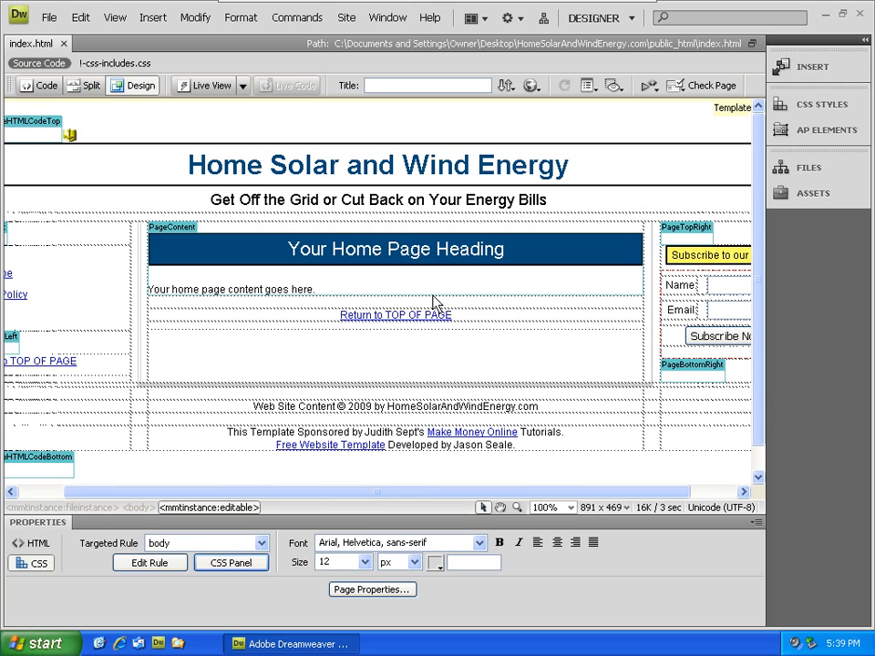
Step: Place the cursor in the page heading and show its HTML properties (Heading 1)
click(394, 248)
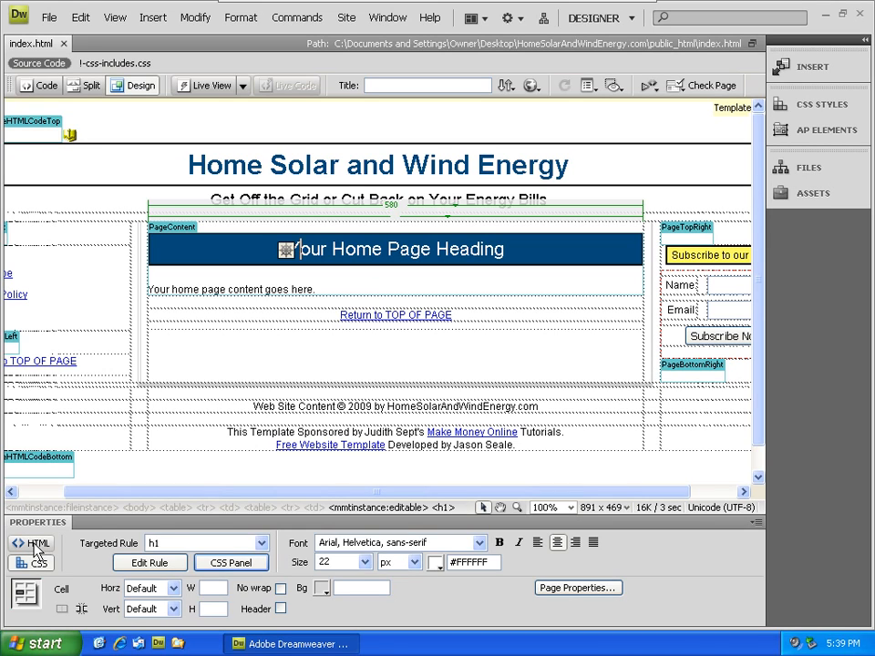
click(33, 543)
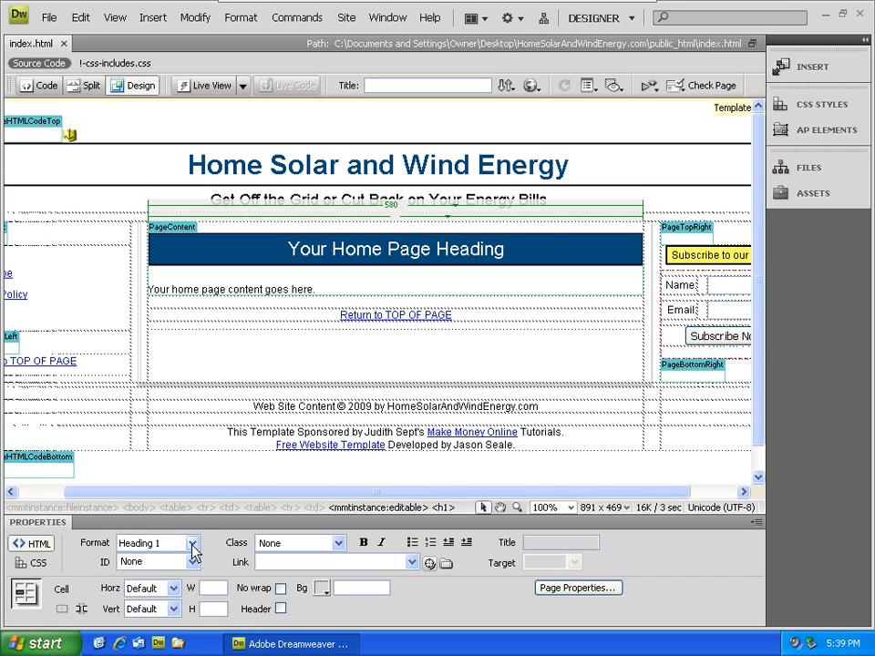
mouse_move(182, 565)
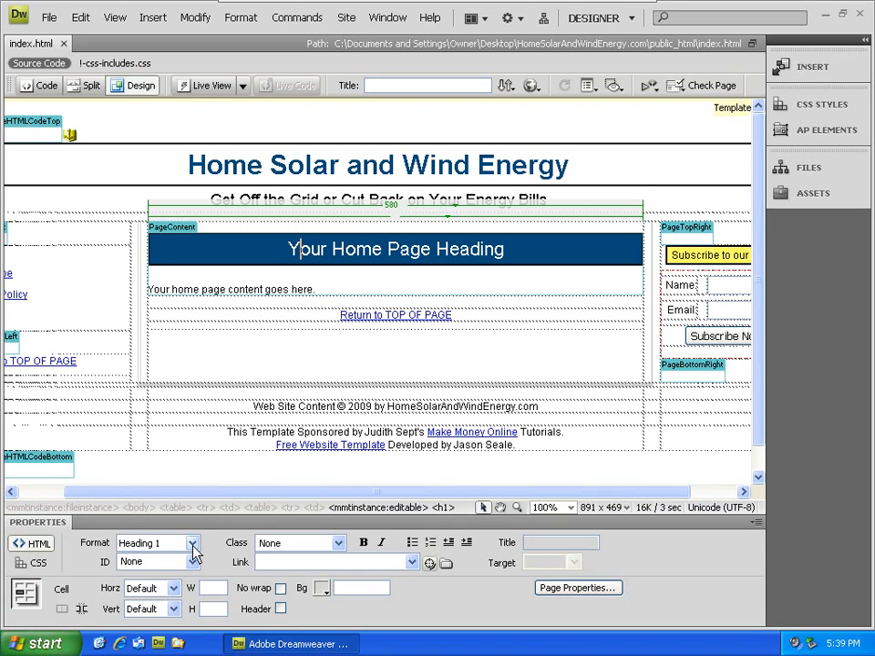
Step: Replace the placeholder heading with 'Solar and Wind Energy Facts'
triple_click(396, 248)
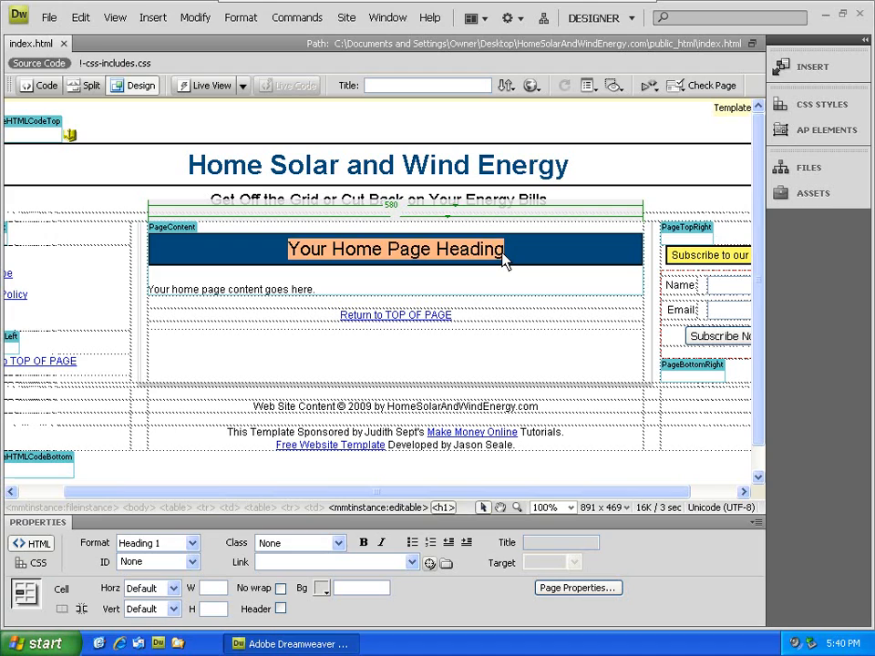
text(Solar and)
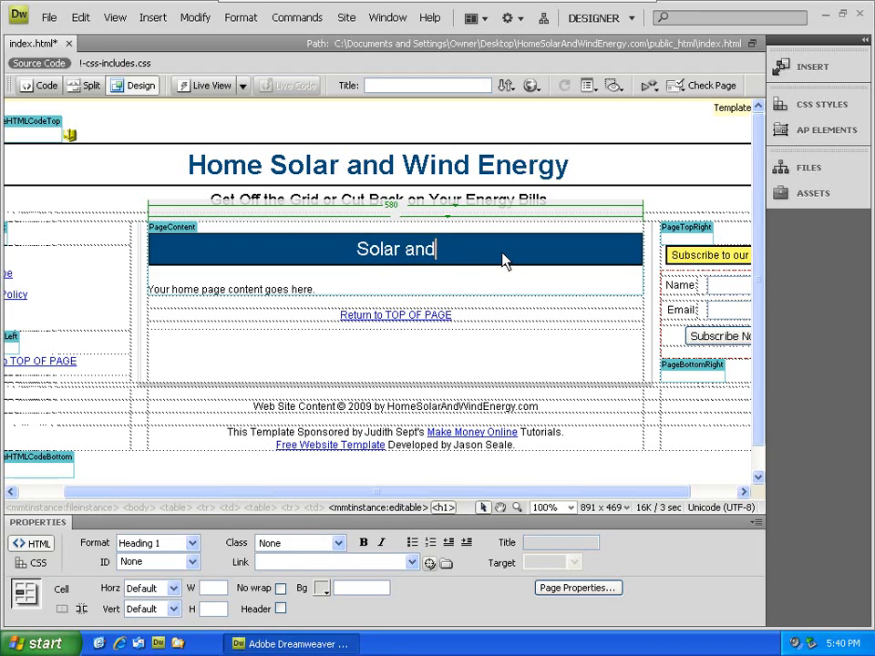
text(Wind Energy Facts)
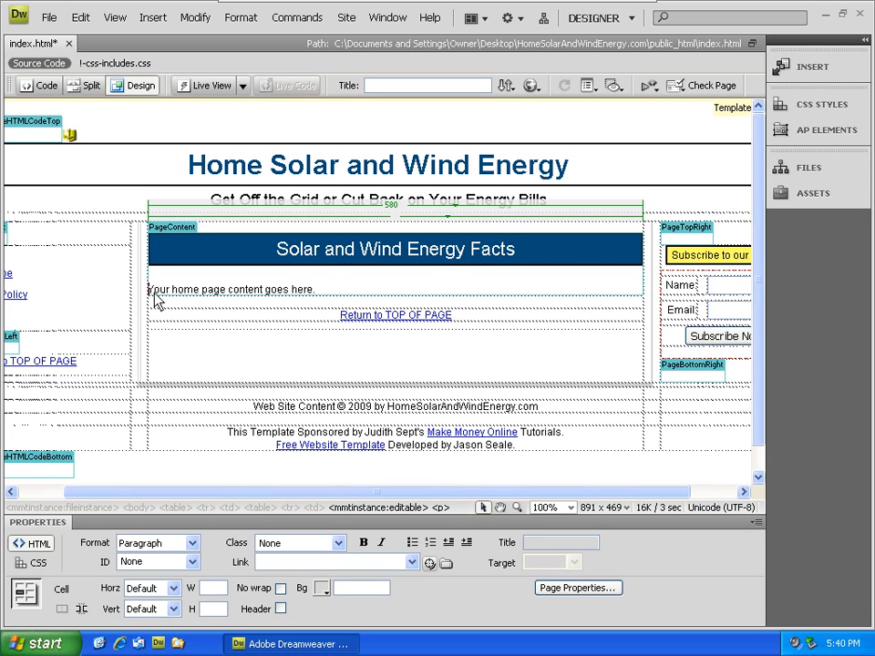
Step: Replace the placeholder paragraph with 'Solar and wind energy at home can save you money.'
triple_click(230, 289)
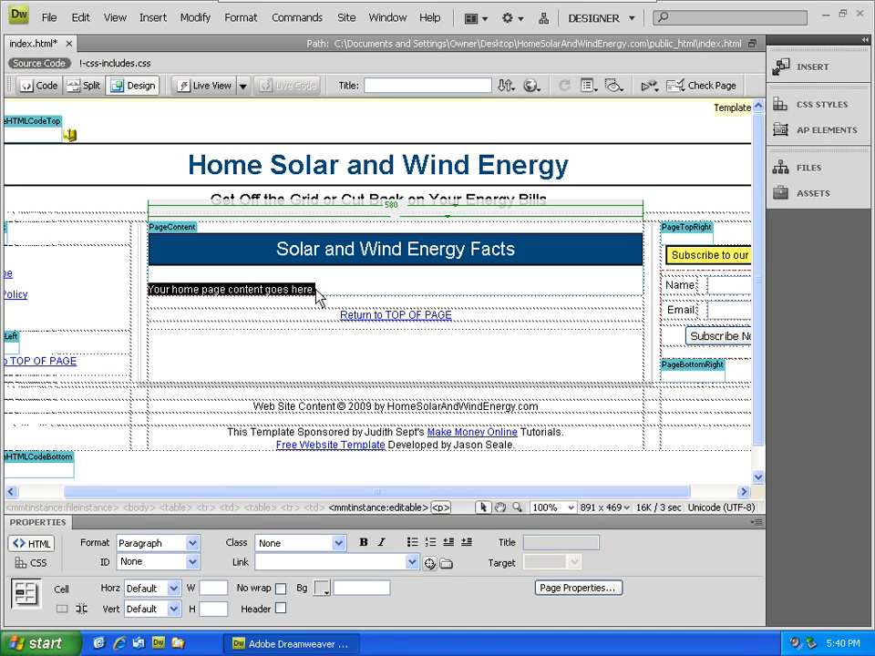
text(Solar and)
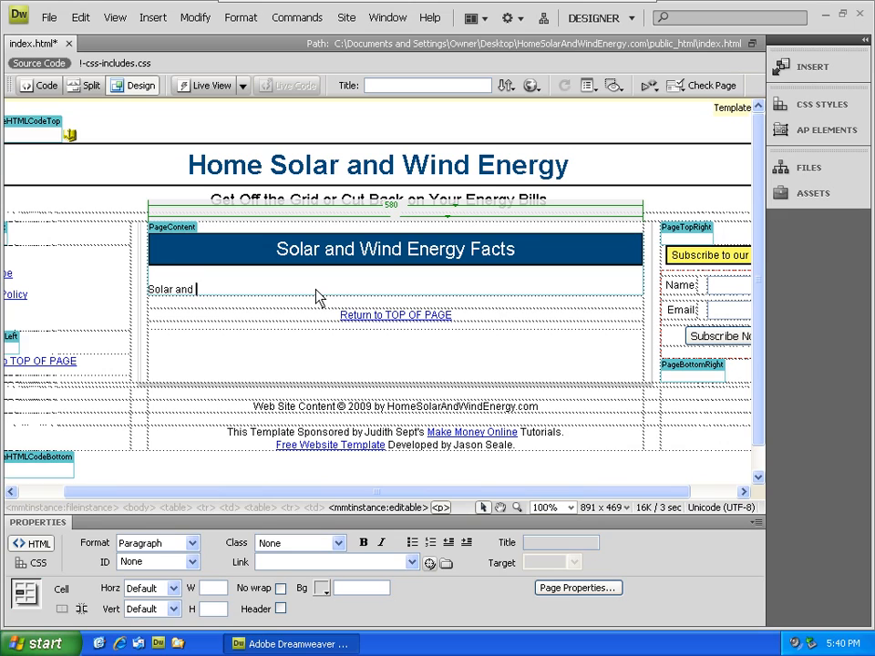
text(wind energy at home)
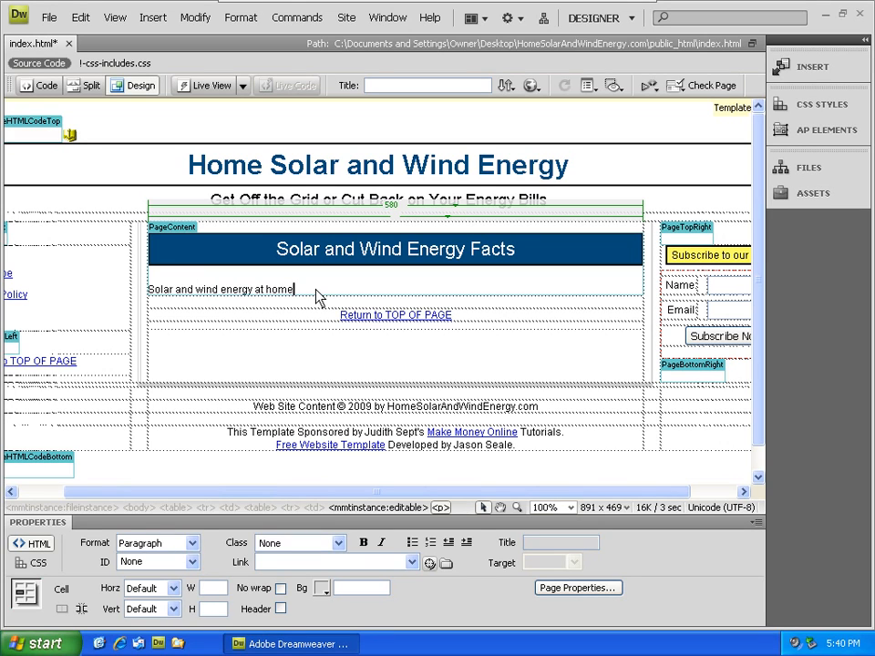
text(can save you money ...)
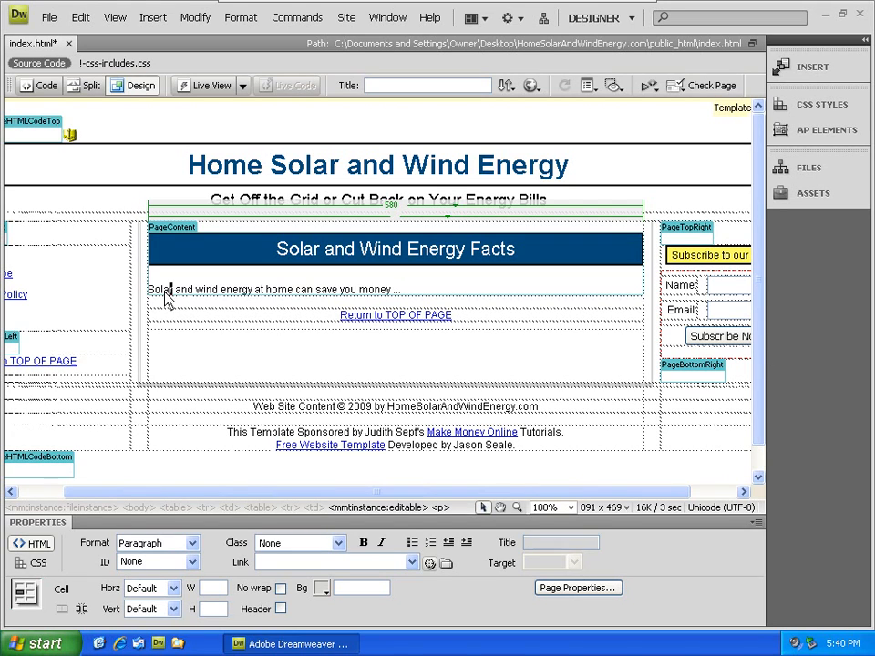
Step: Make the word Solar bold and start a new paragraph 'New' below the sentence
double_click(160, 288)
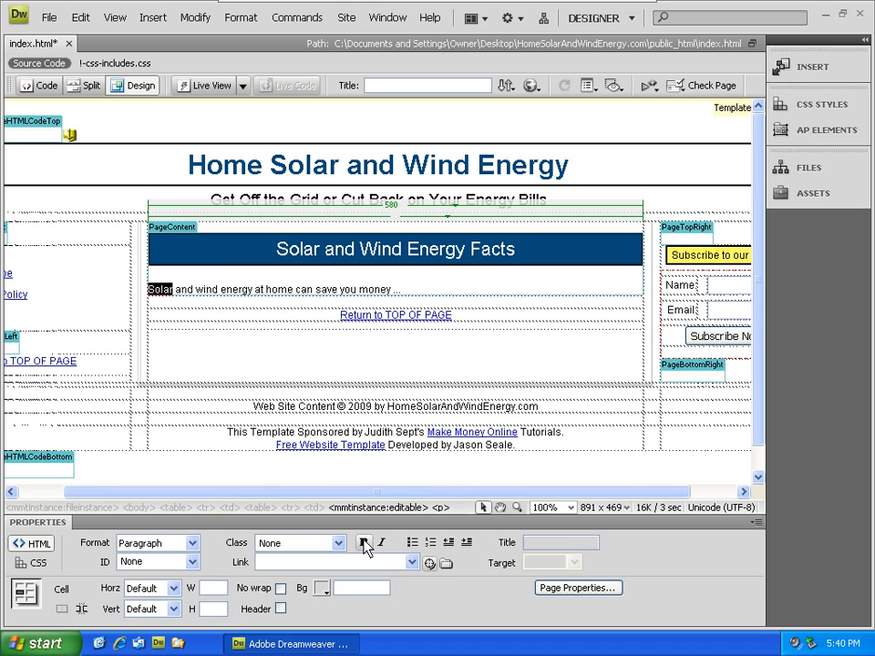
click(363, 543)
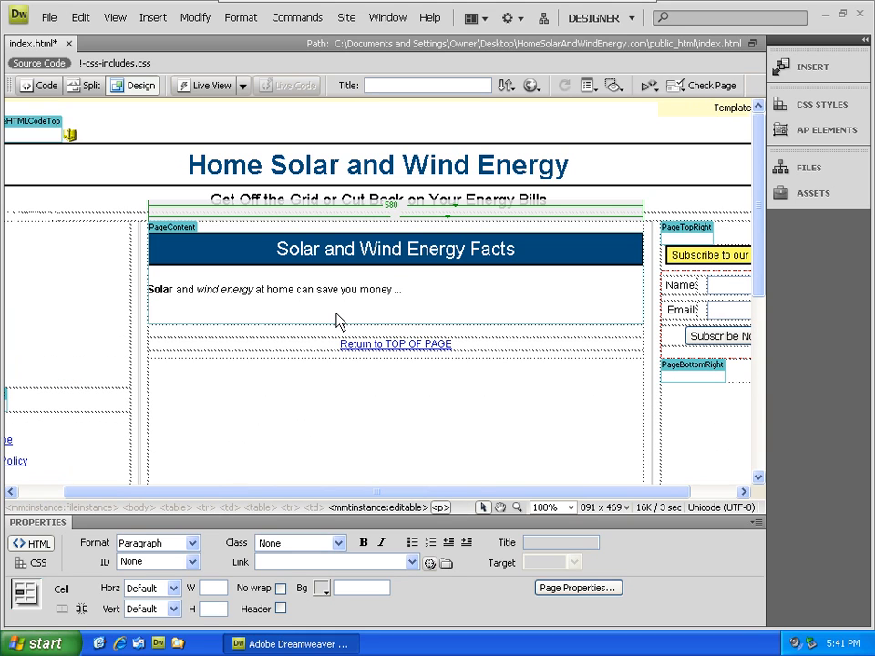
click(155, 319)
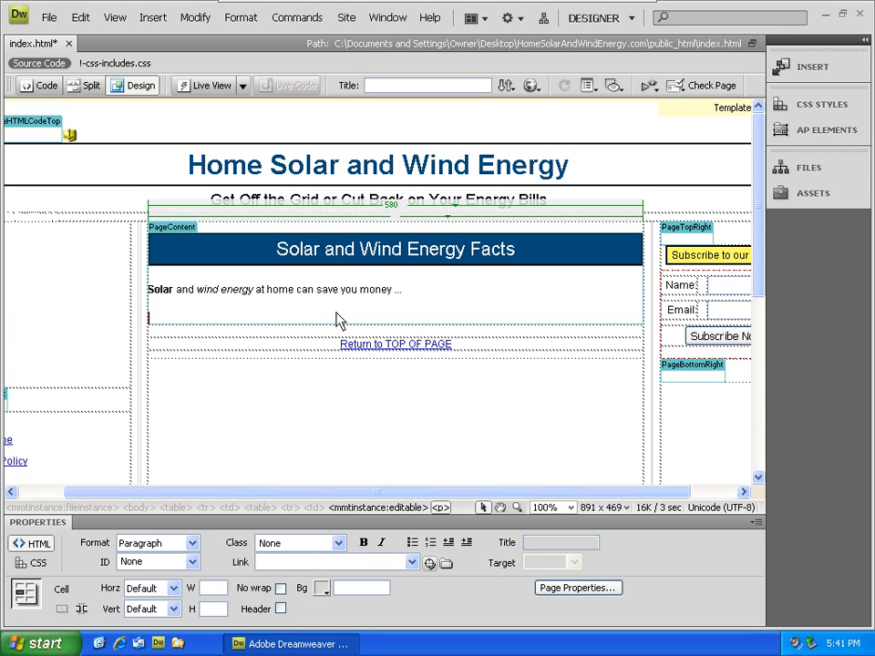
text(New)
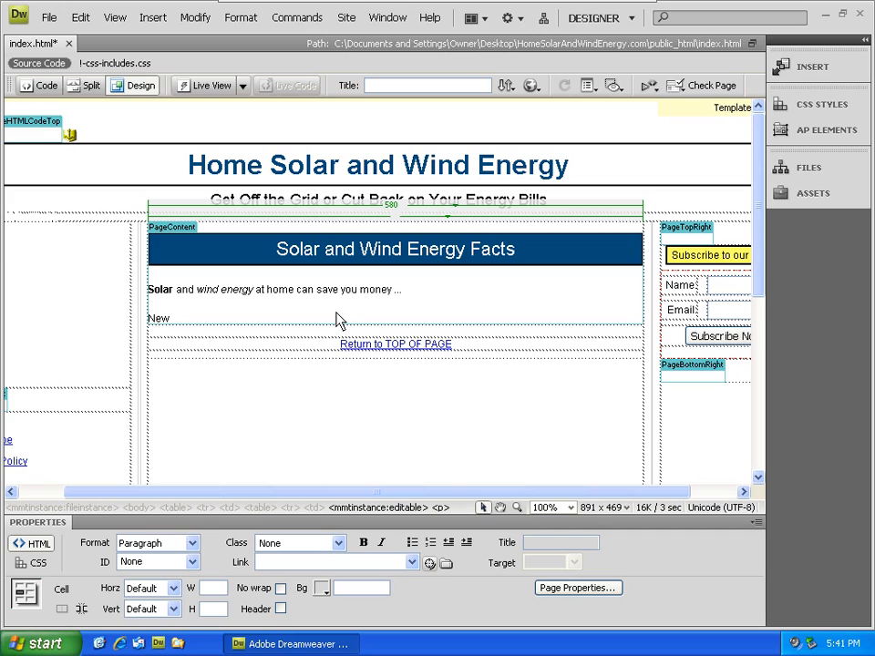
Step: Finish the 'New Line' text and format it as Heading 1, then Heading 3
text(Line)
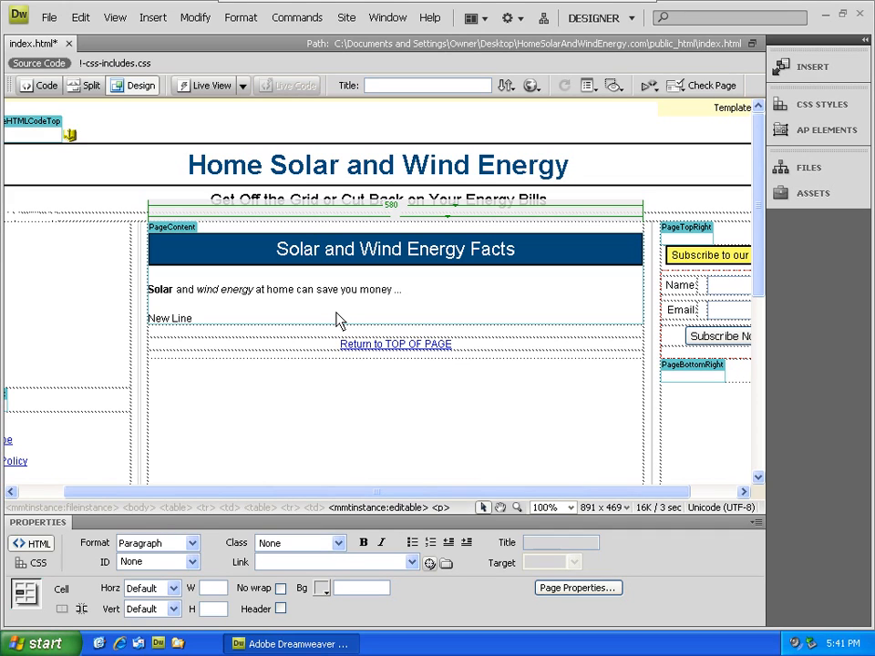
click(192, 318)
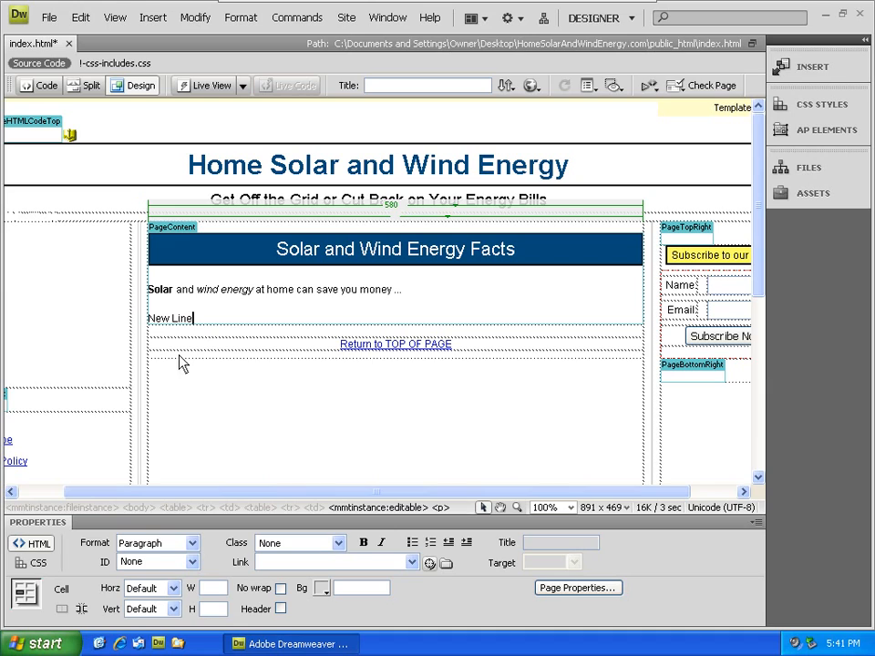
click(193, 544)
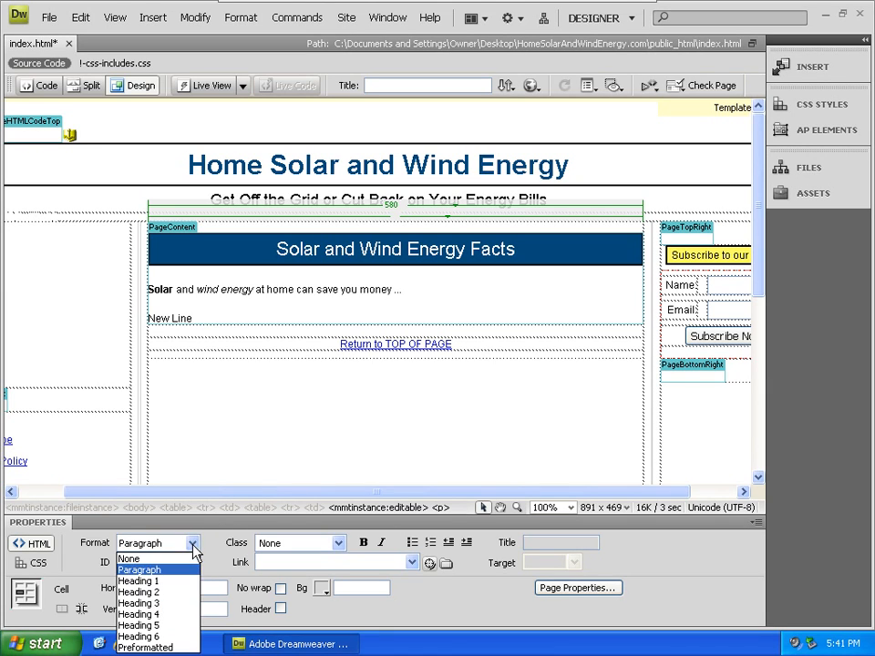
click(146, 579)
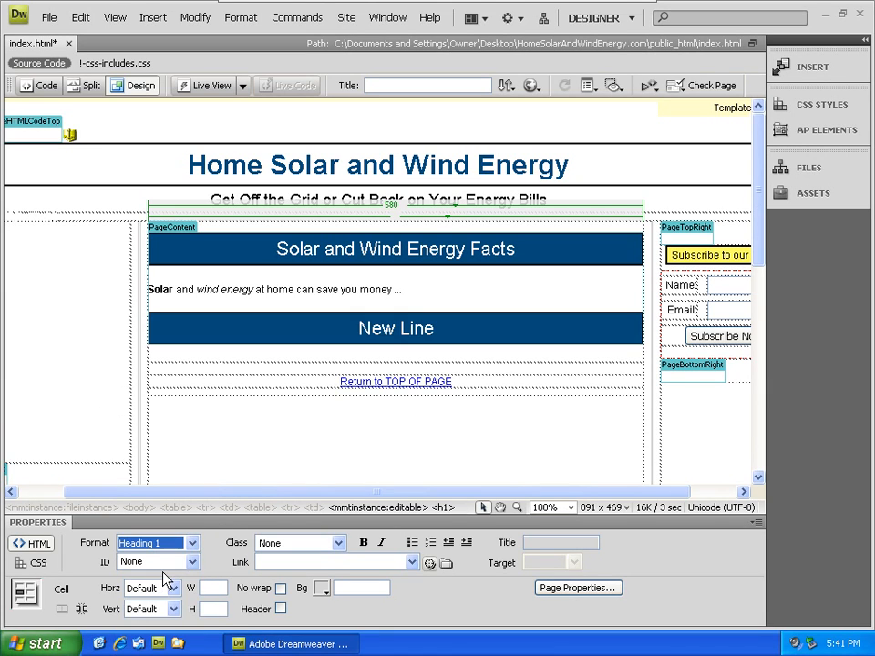
click(189, 543)
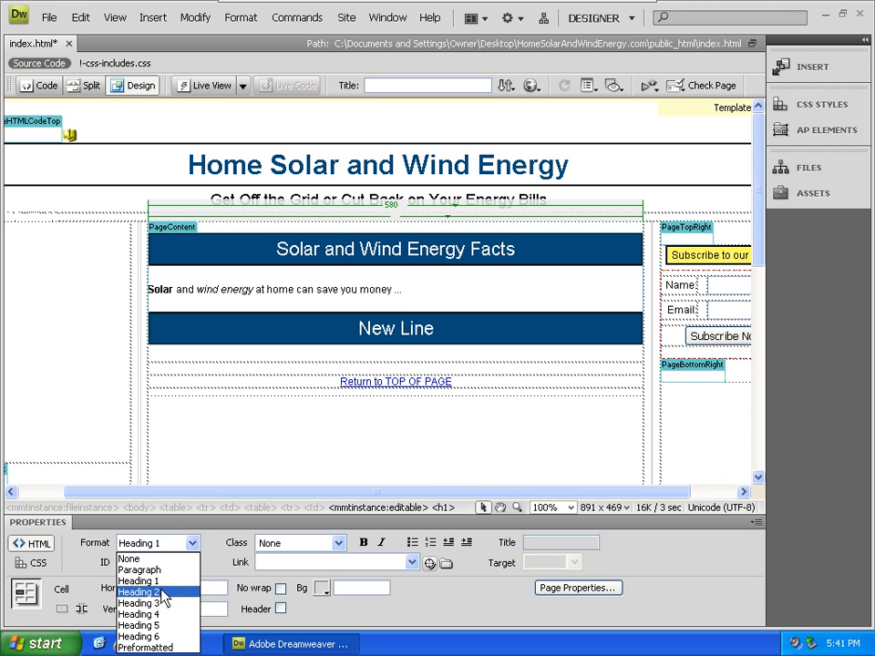
click(150, 591)
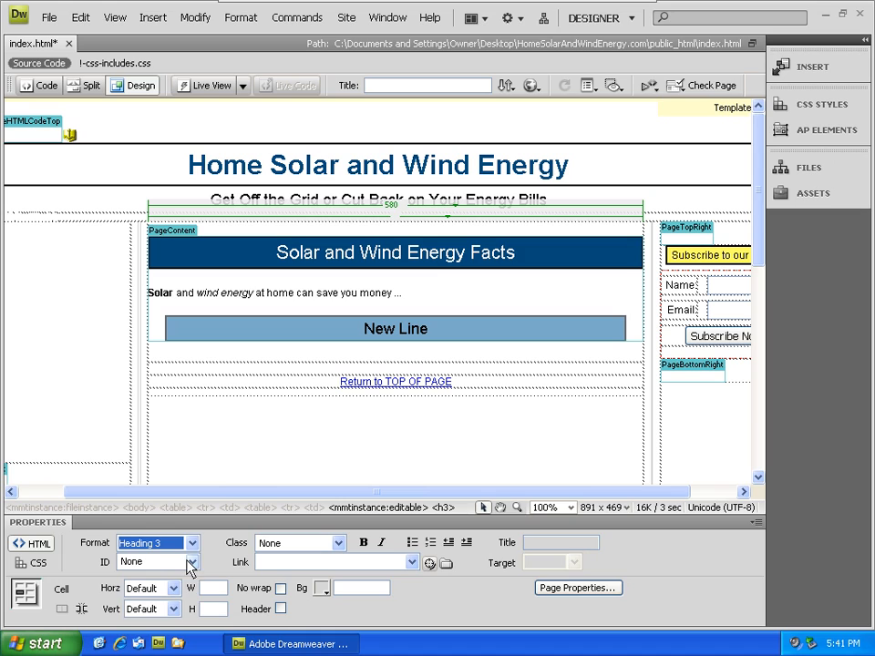
Step: Change 'New Line' to Heading 4 and then settle on Heading 6
click(192, 544)
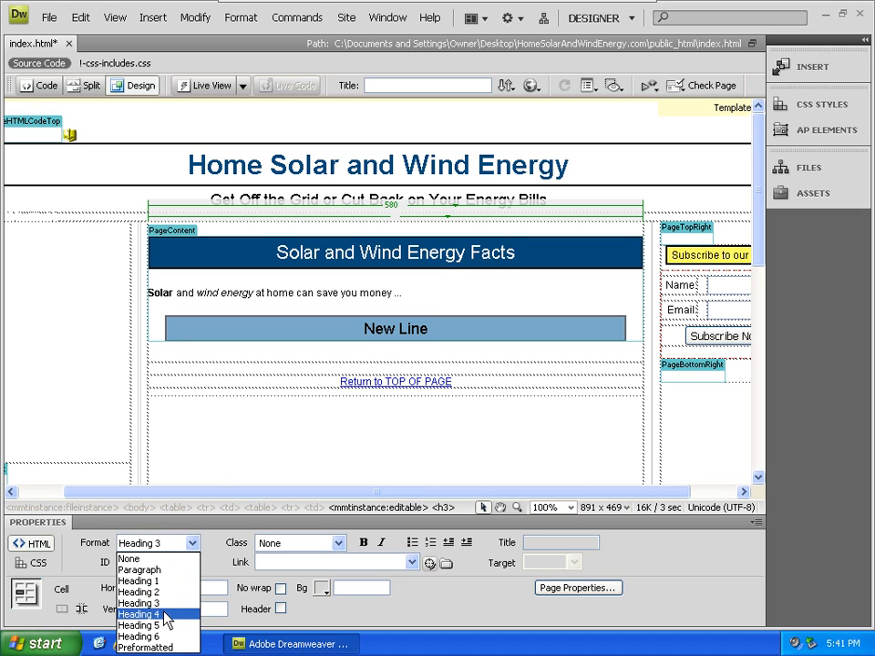
click(142, 613)
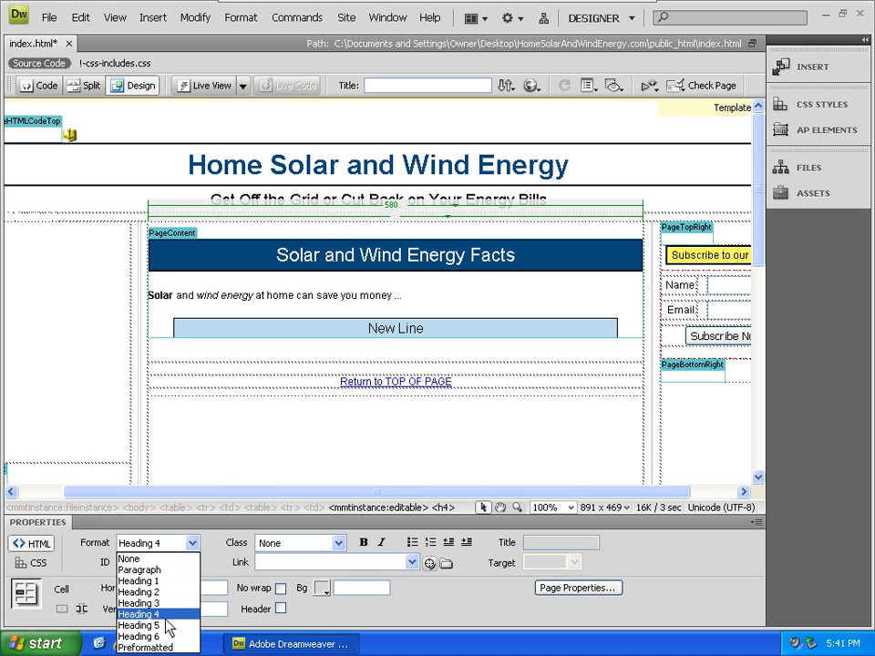
click(137, 631)
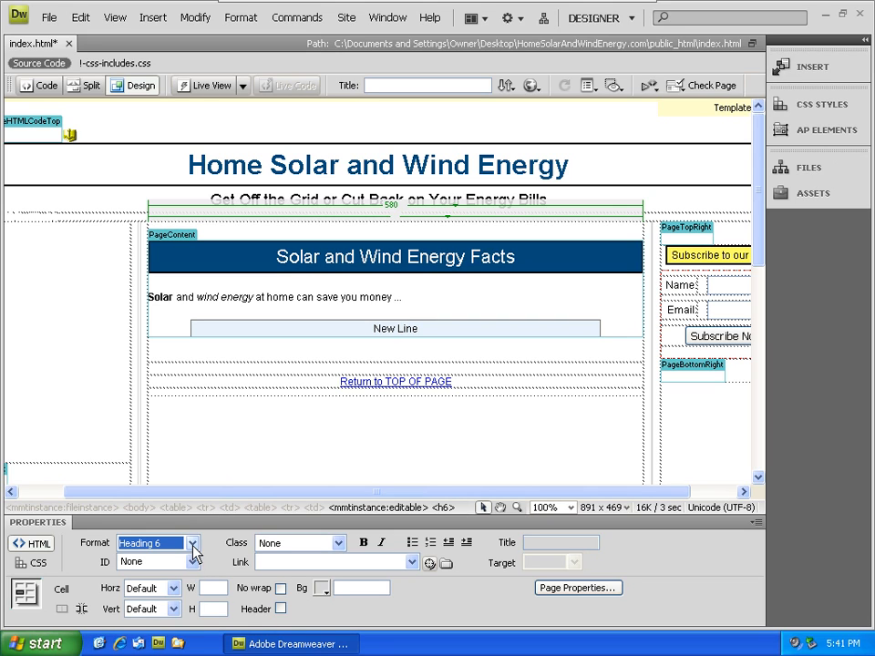
click(191, 544)
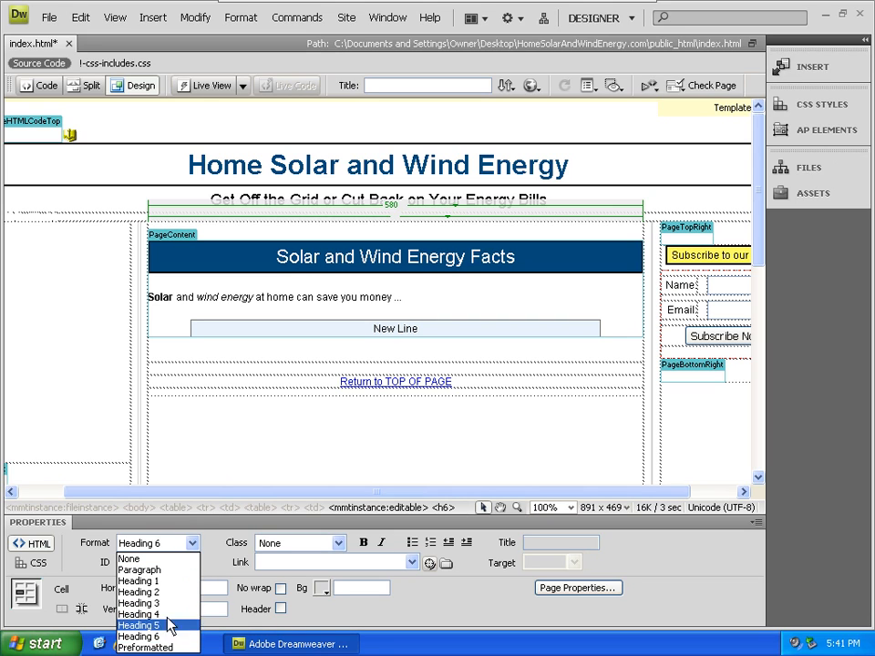
click(146, 624)
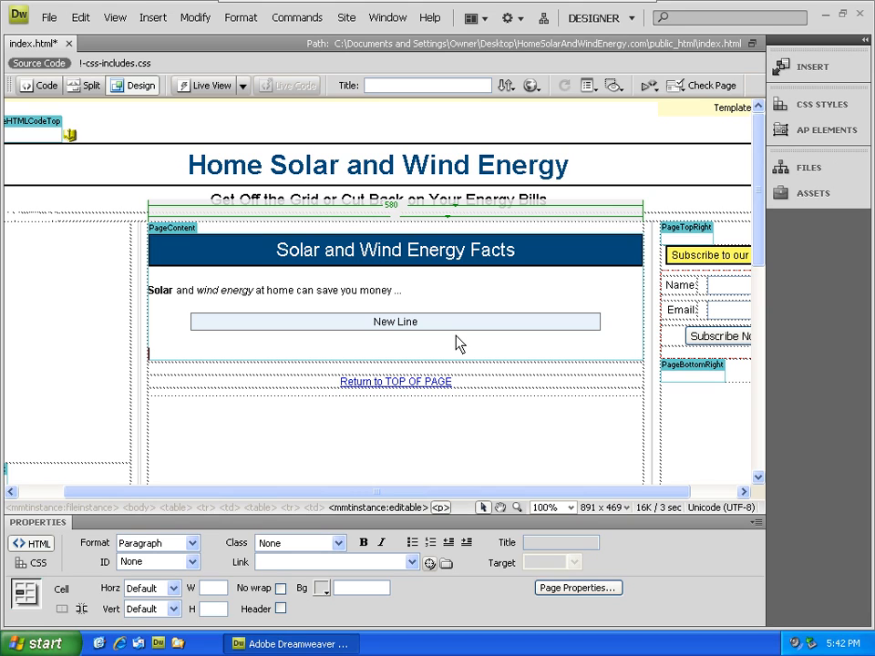
mouse_move(266, 356)
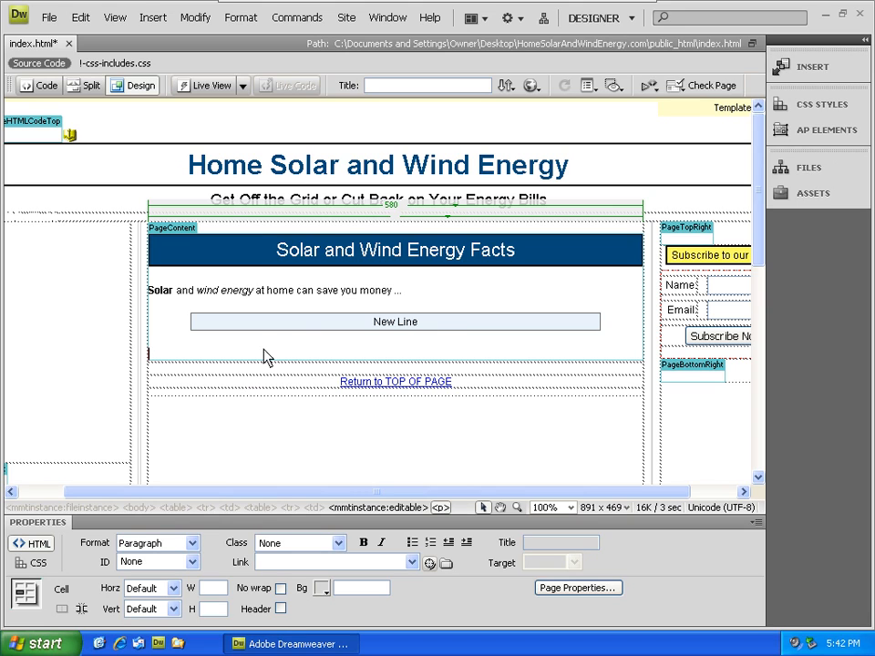
mouse_move(319, 573)
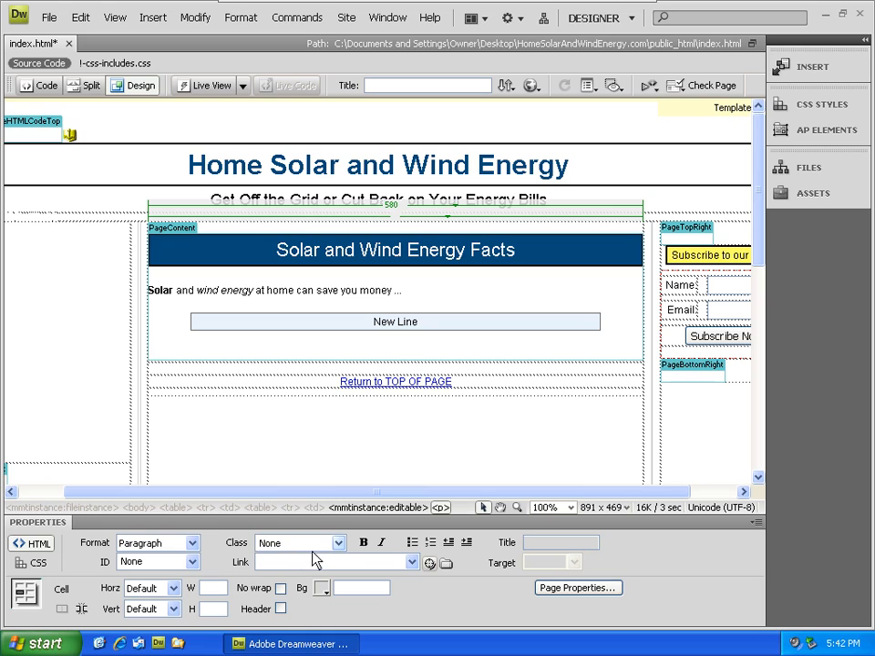
Step: Apply the Content-Level-06 class to the empty paragraph under New Line
click(330, 544)
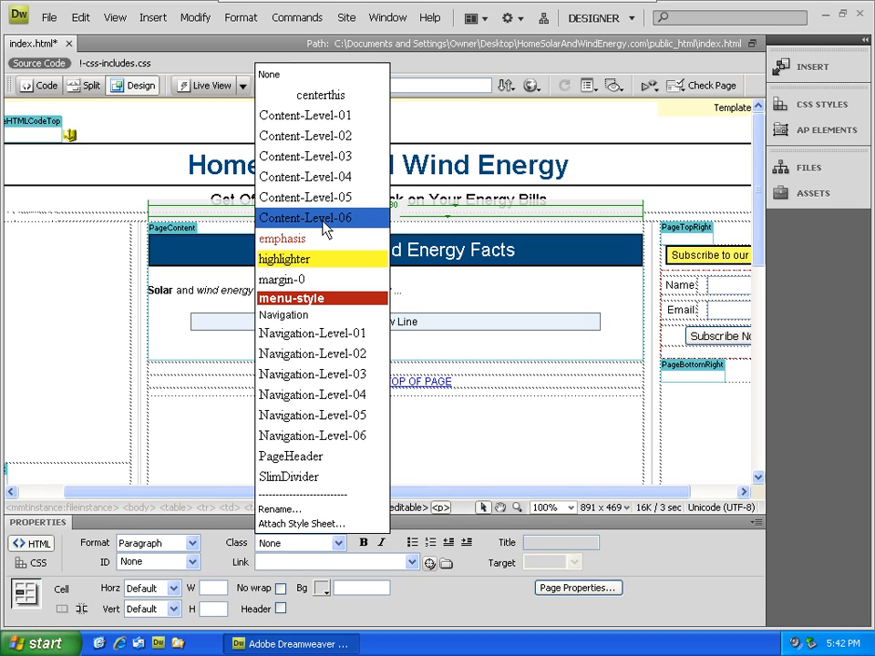
click(306, 217)
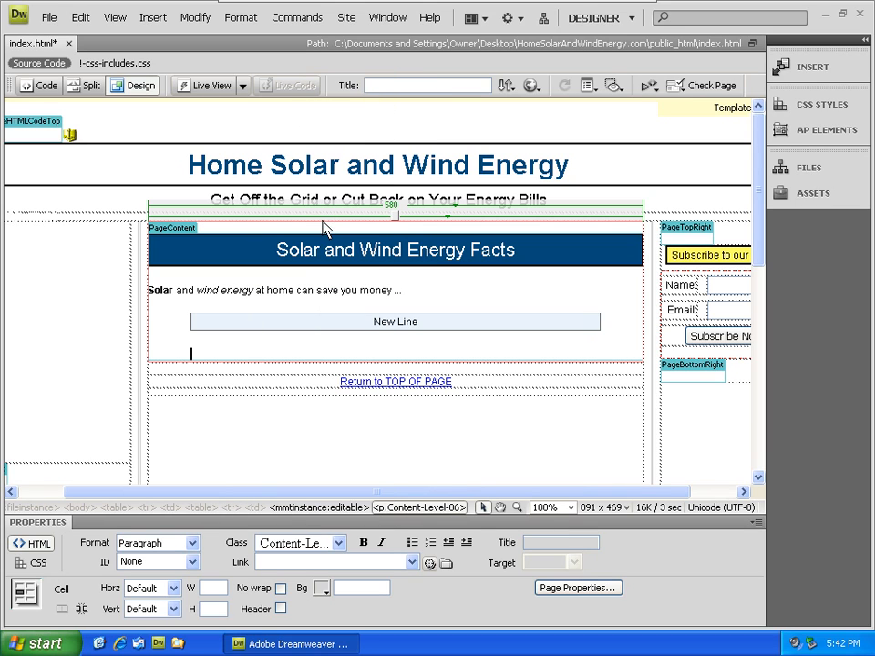
mouse_move(200, 368)
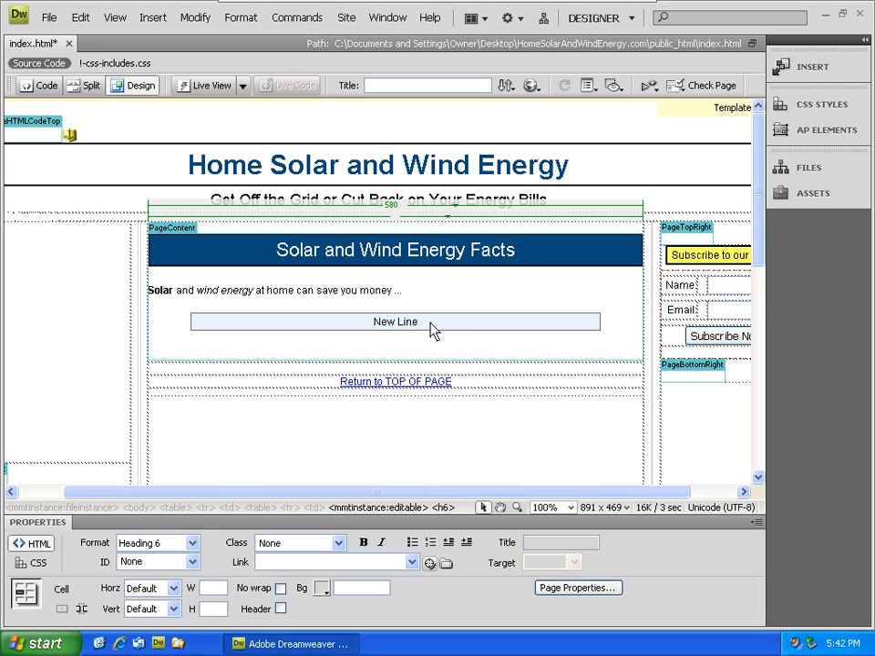
Step: Write 'Text below' under the New Line heading and give it the Content-Level-03 class
click(191, 544)
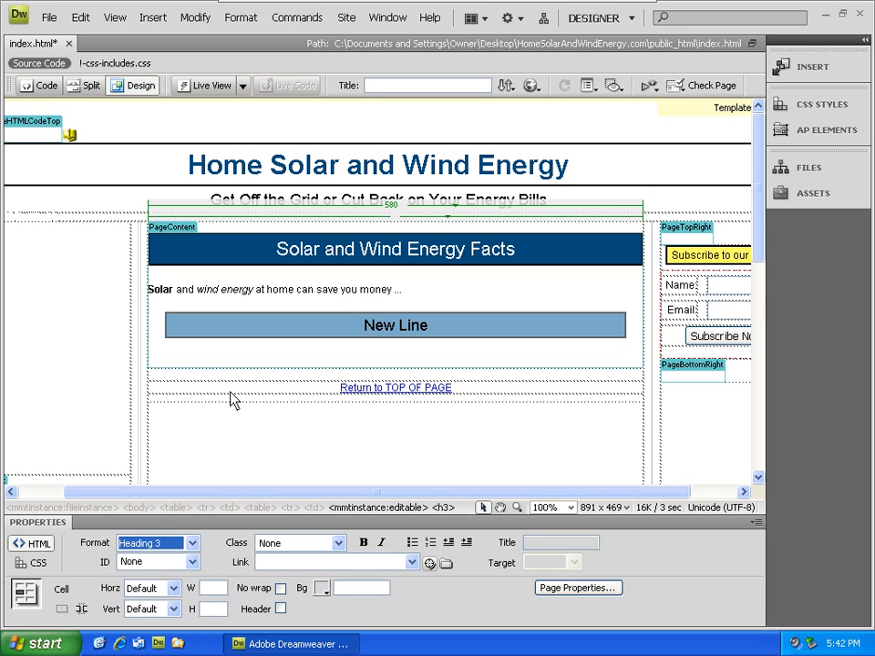
click(212, 368)
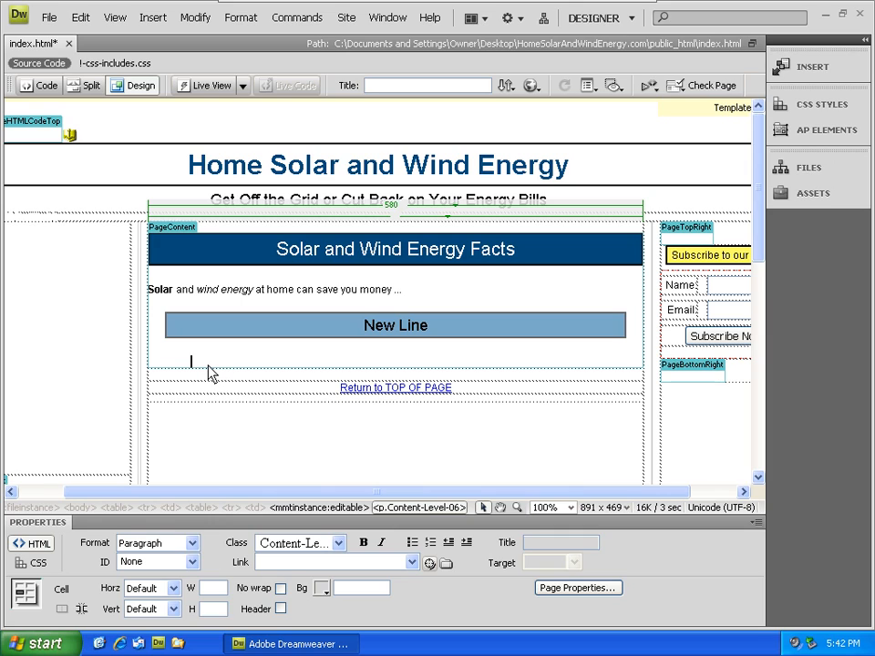
text(Text be)
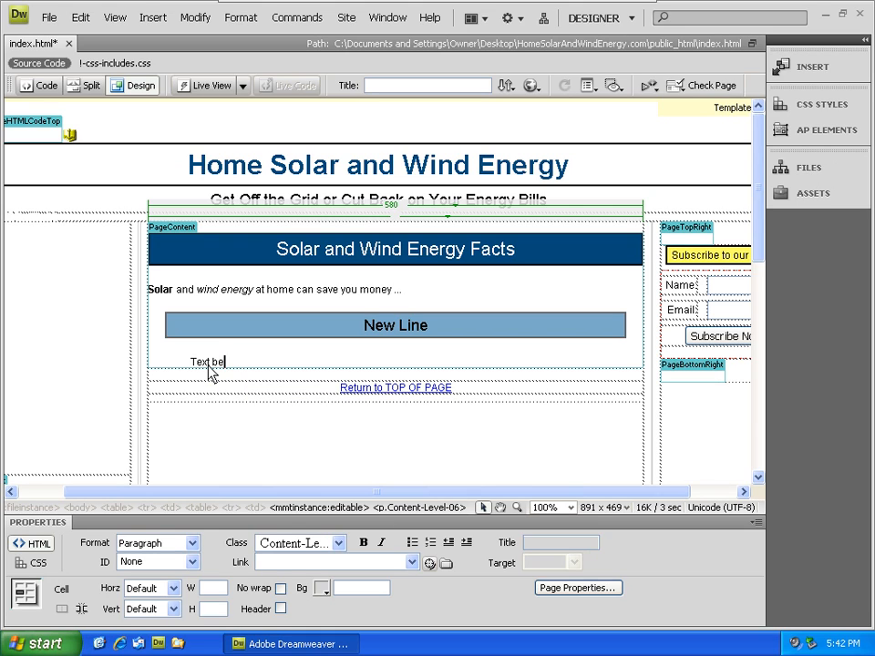
text(ow)
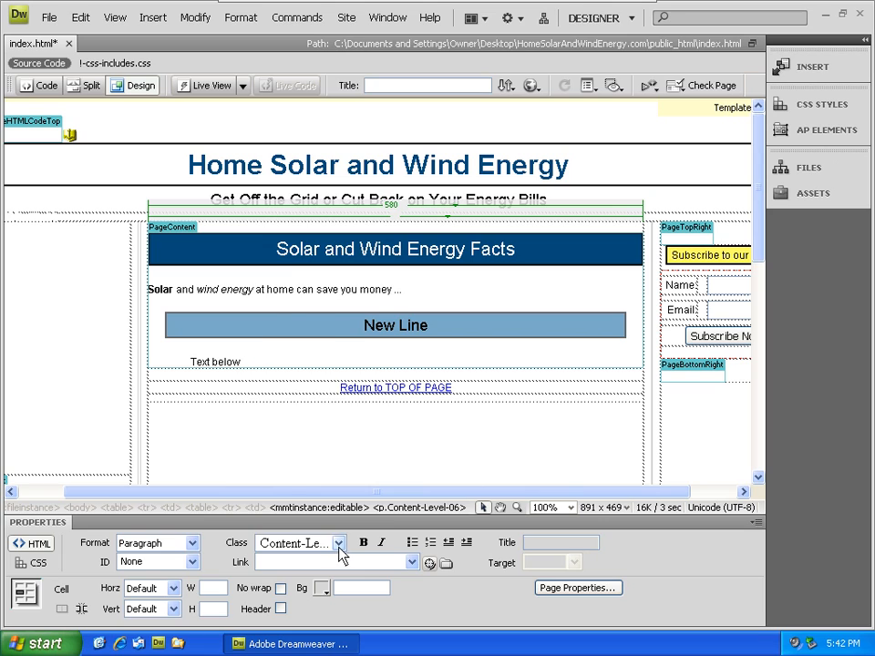
click(341, 543)
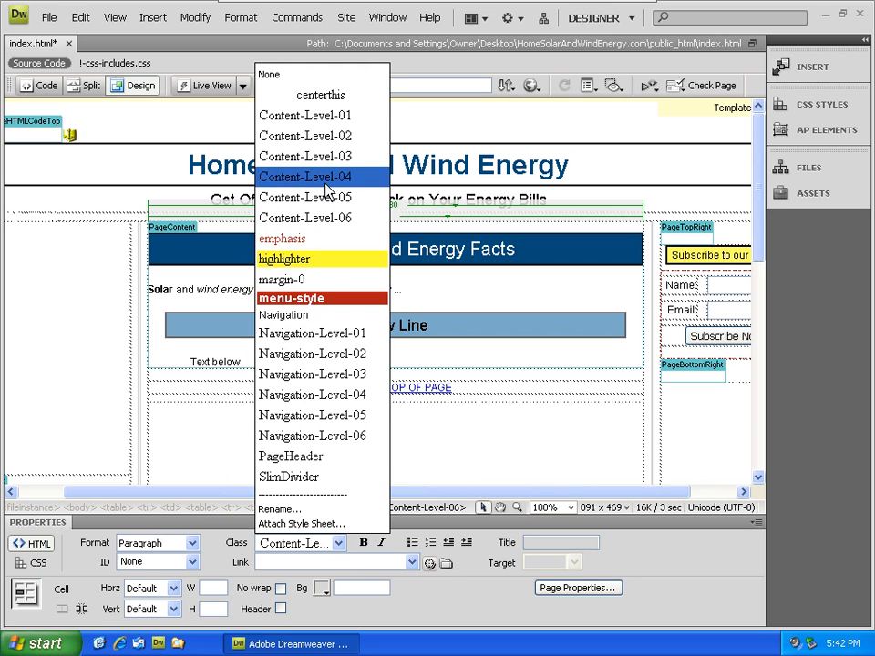
click(306, 177)
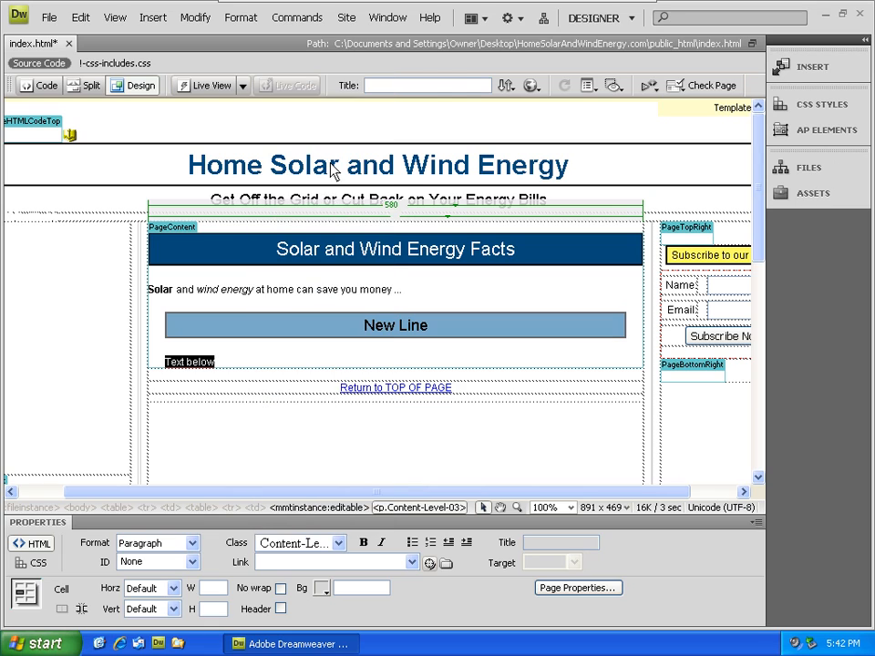
mouse_move(264, 384)
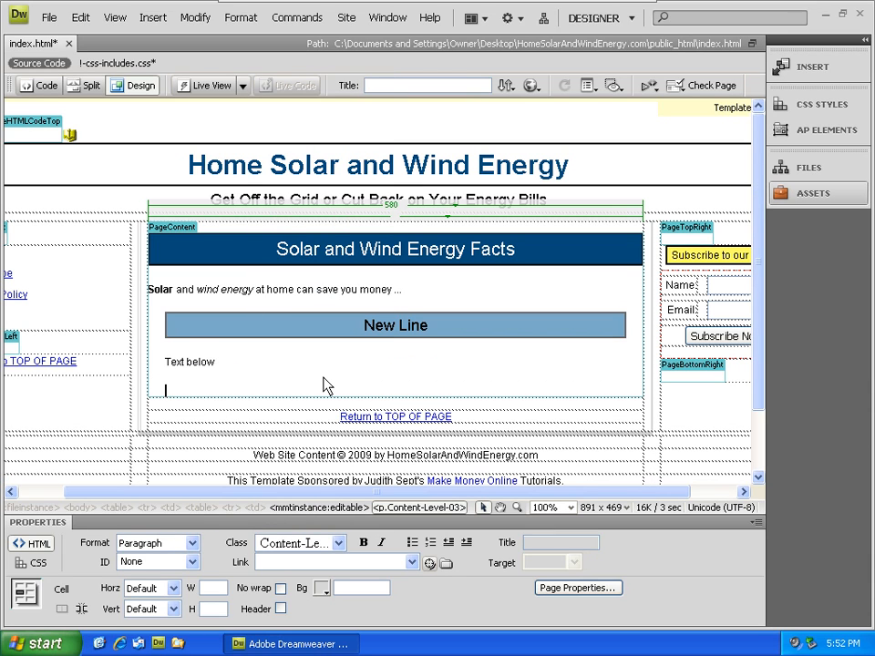
Step: Select Sun_in_X-Ray.gif from the site's images folder as the image to insert
click(151, 16)
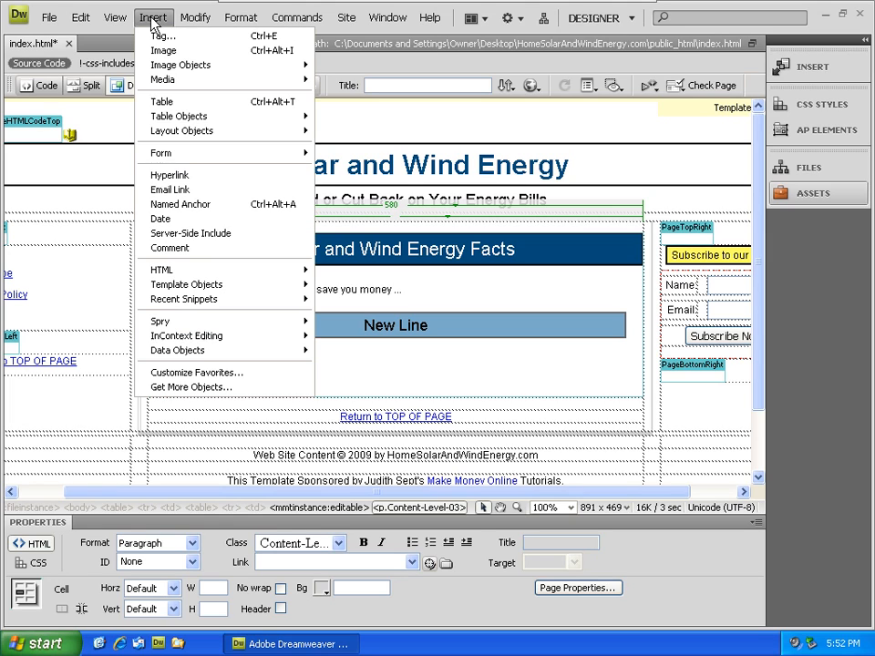
mouse_move(167, 37)
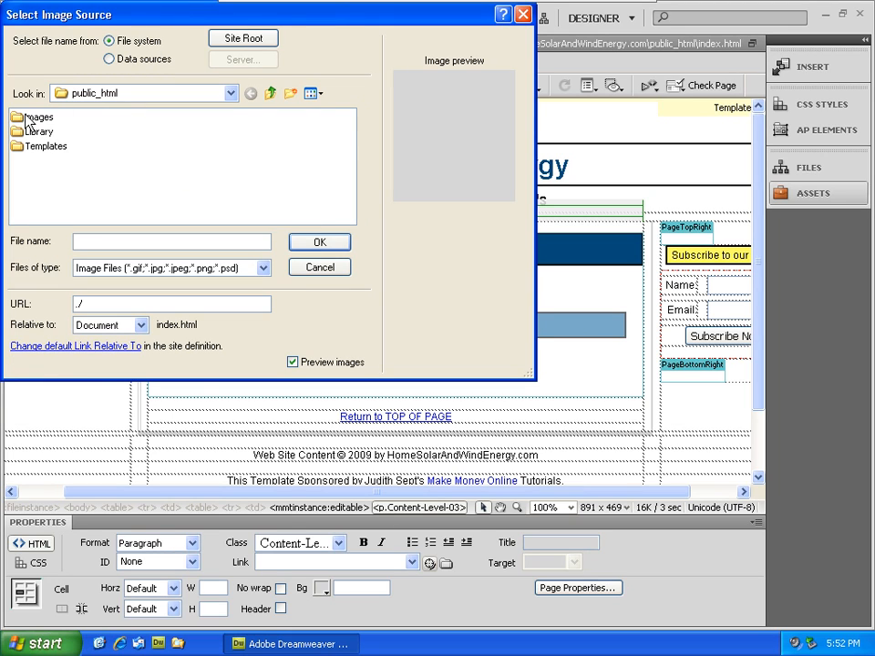
mouse_move(37, 116)
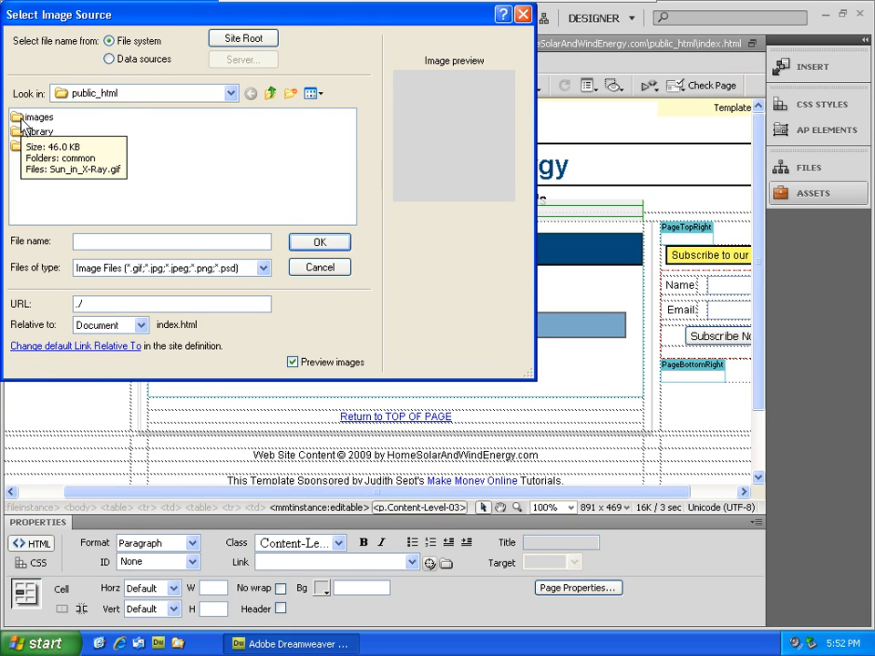
double_click(36, 117)
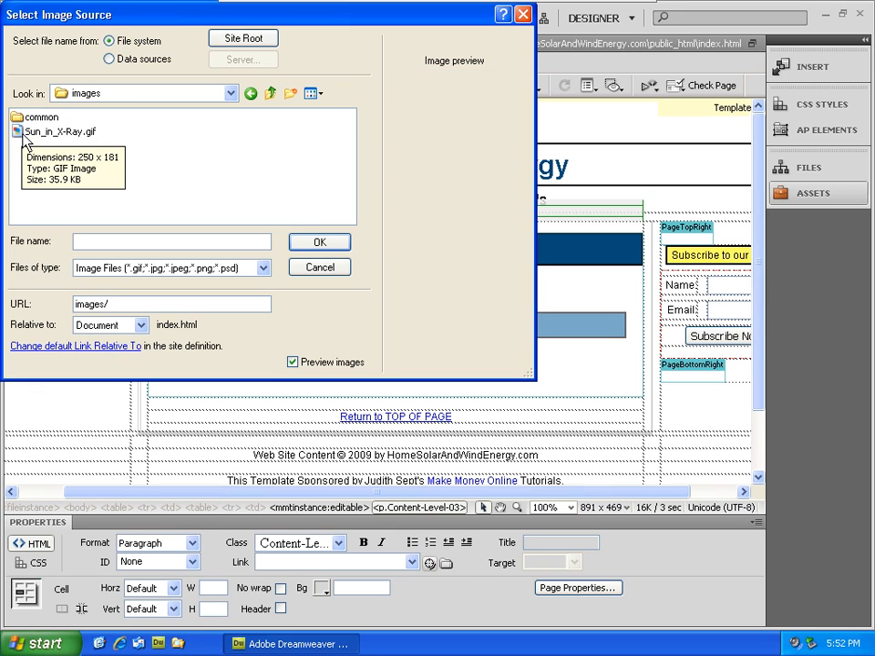
click(58, 131)
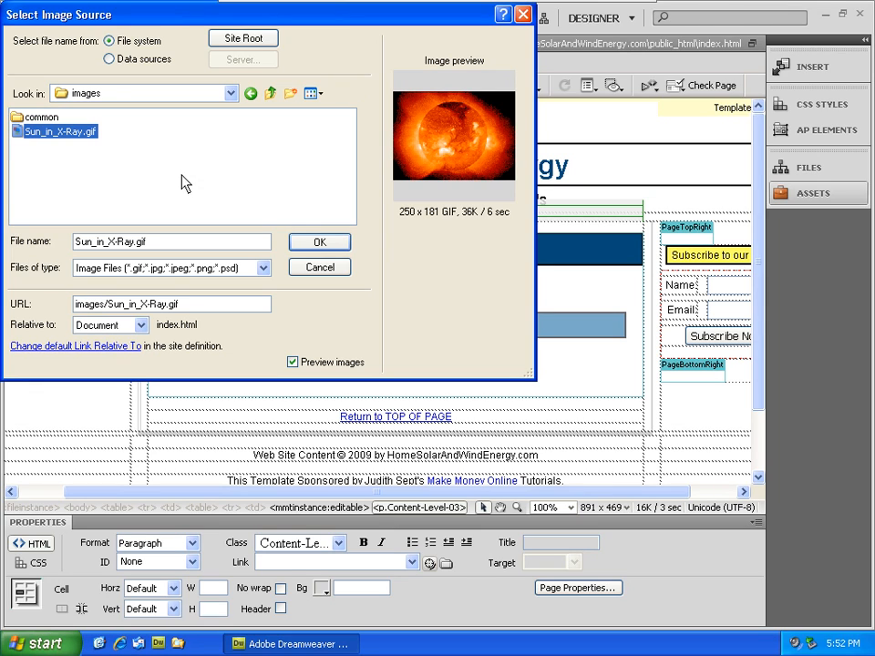
click(319, 240)
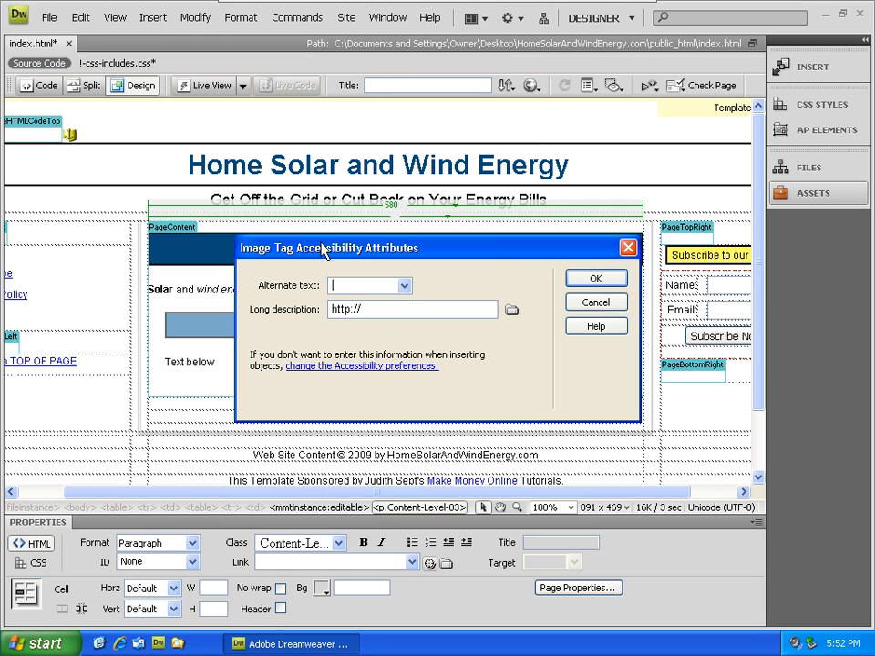
mouse_move(380, 262)
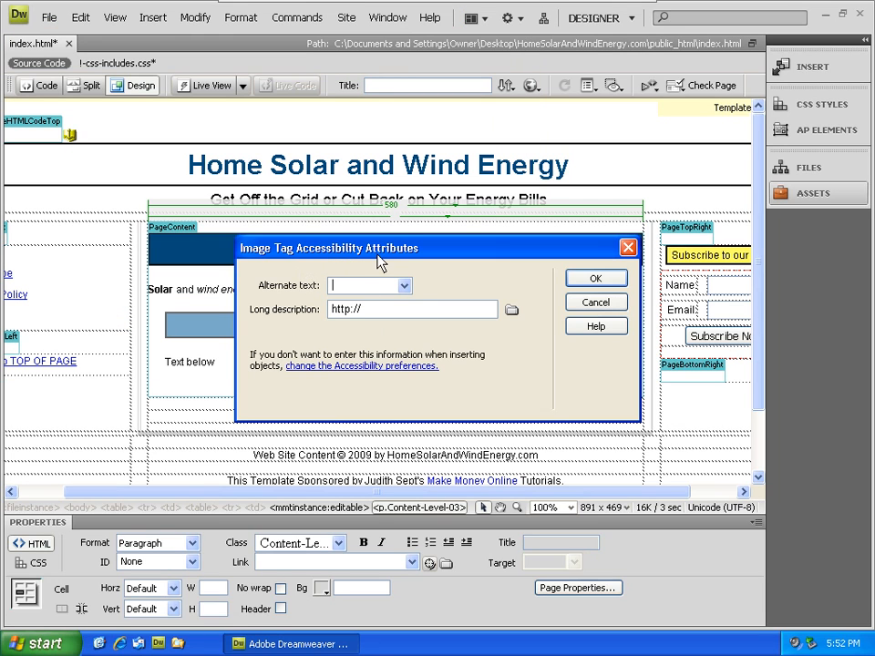
mouse_move(336, 255)
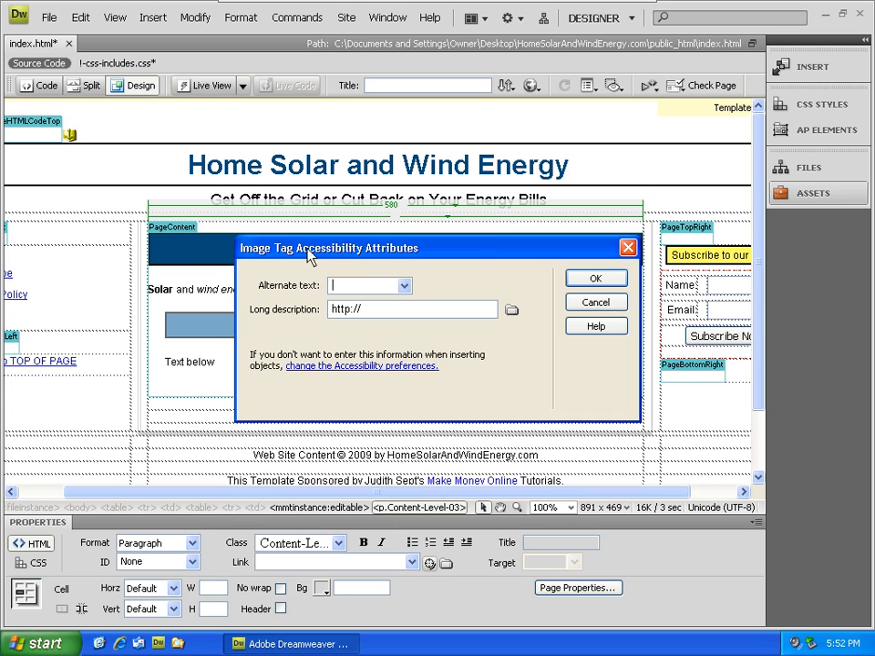
mouse_move(404, 293)
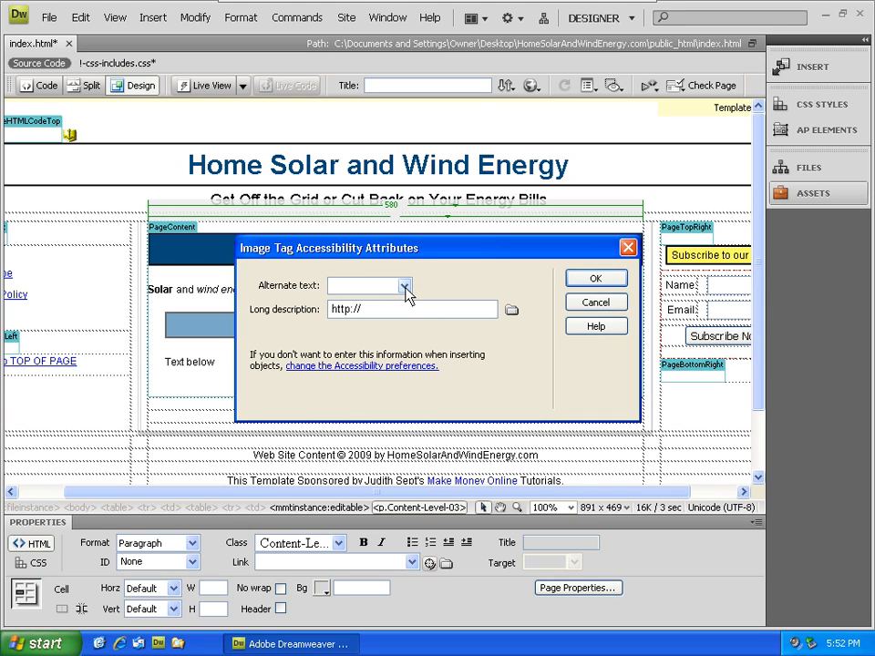
Step: Enter 'Sun in Xray' as the image's alternate text
text(Sun in Xray)
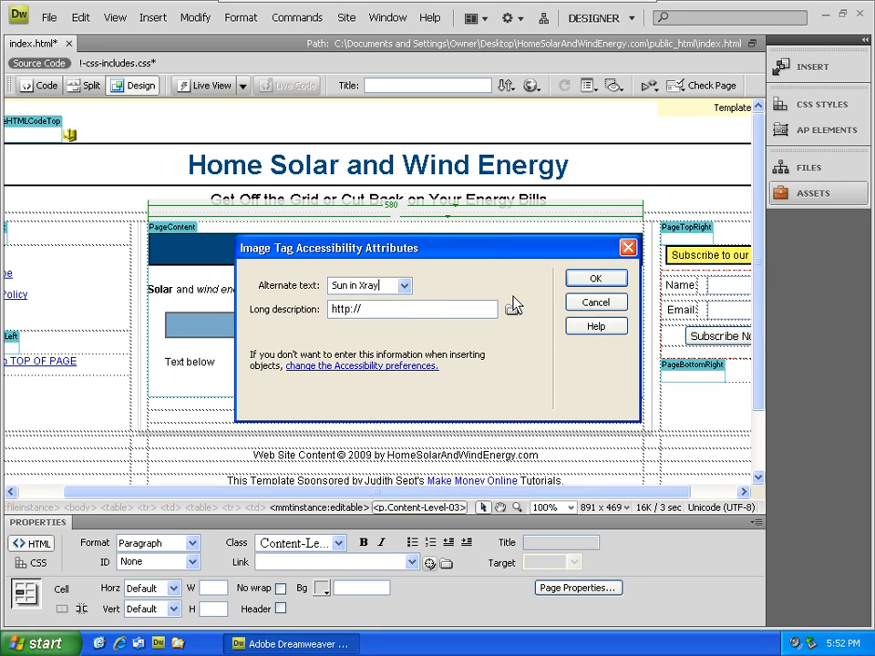
Step: Insert the Sun_in_X-Ray image below 'Text below' and deselect it
click(595, 277)
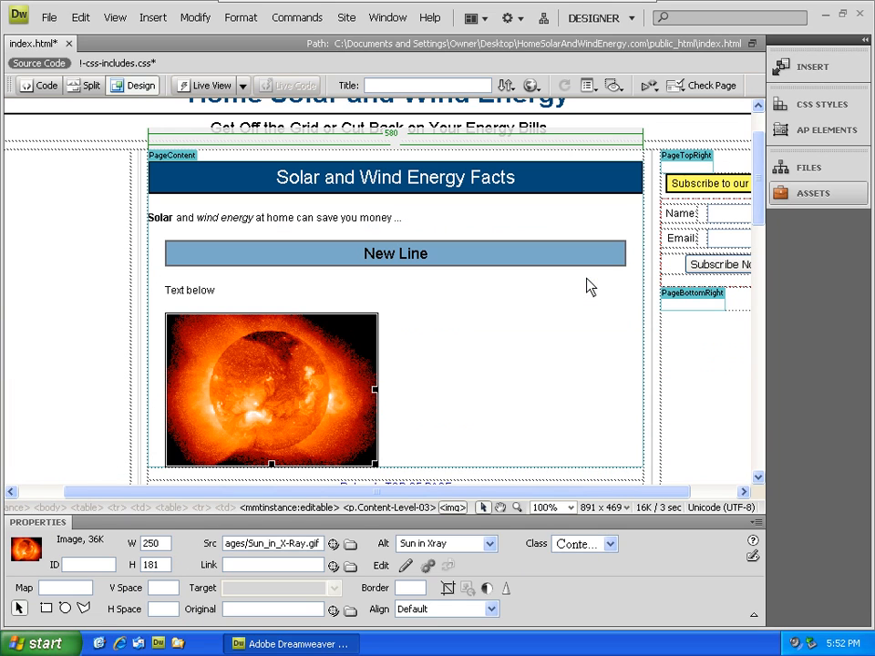
mouse_move(403, 396)
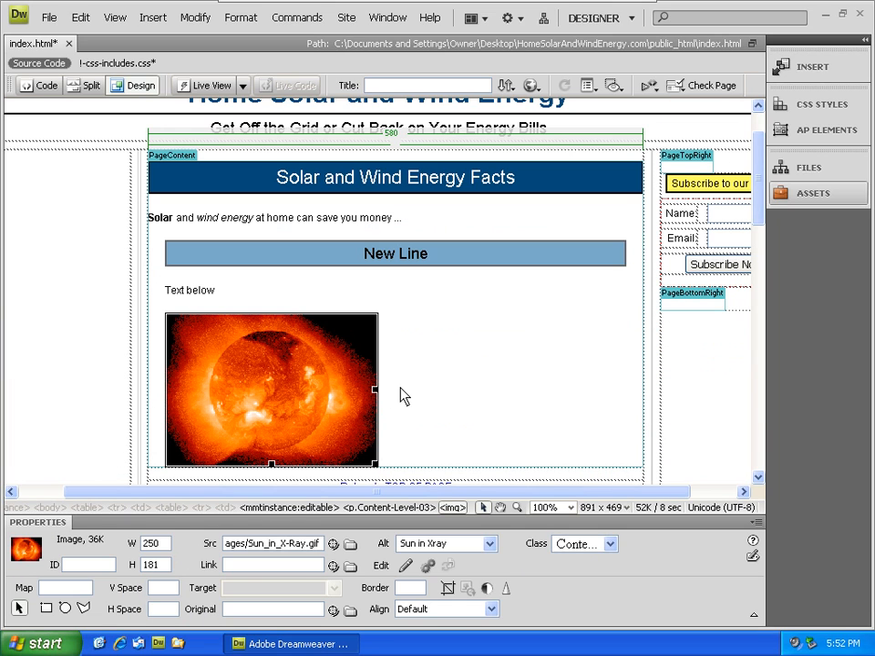
click(497, 377)
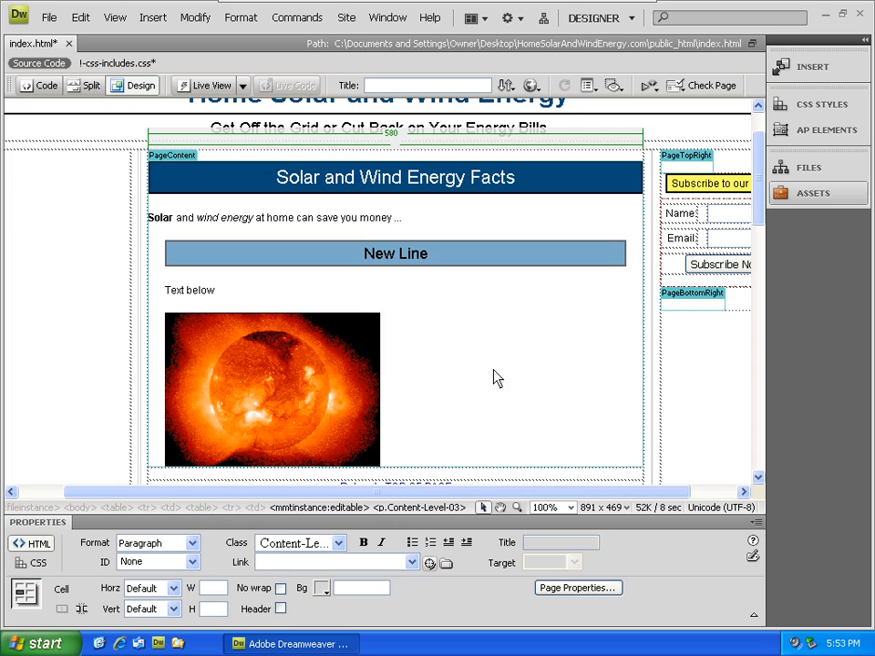
mouse_move(521, 393)
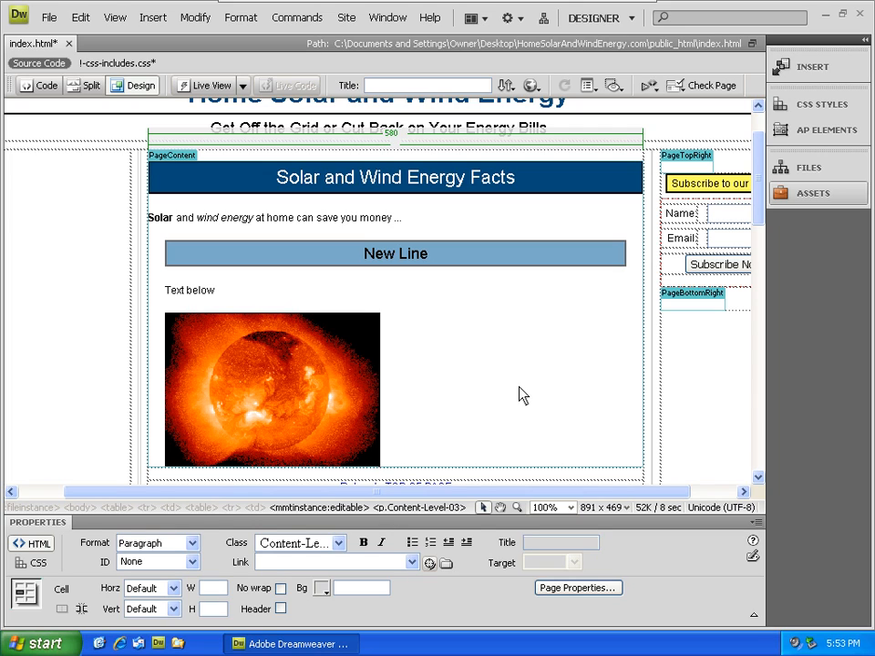
mouse_move(456, 394)
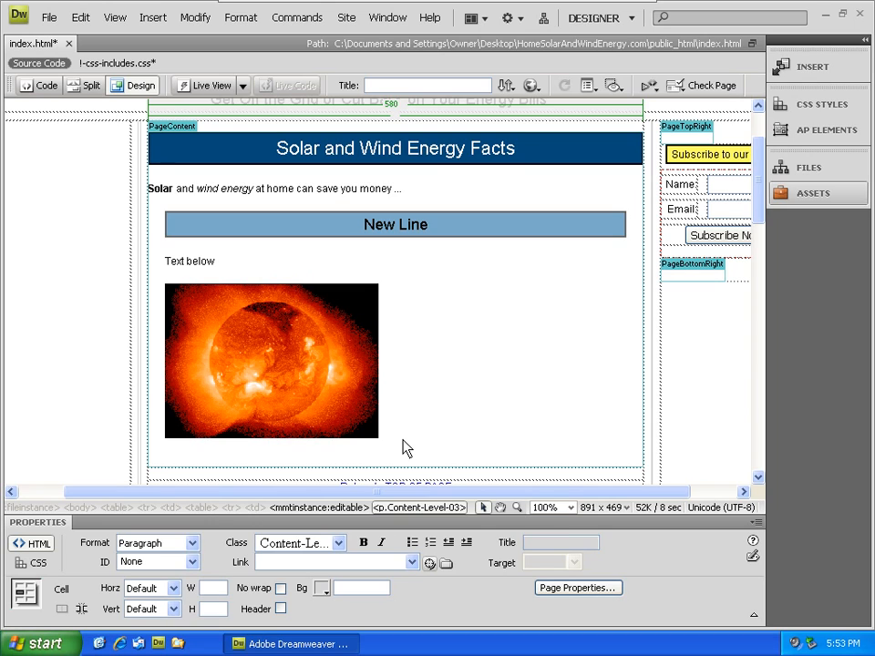
Step: Write List One, List Two and List Three on separate lines below the image
text(List One)
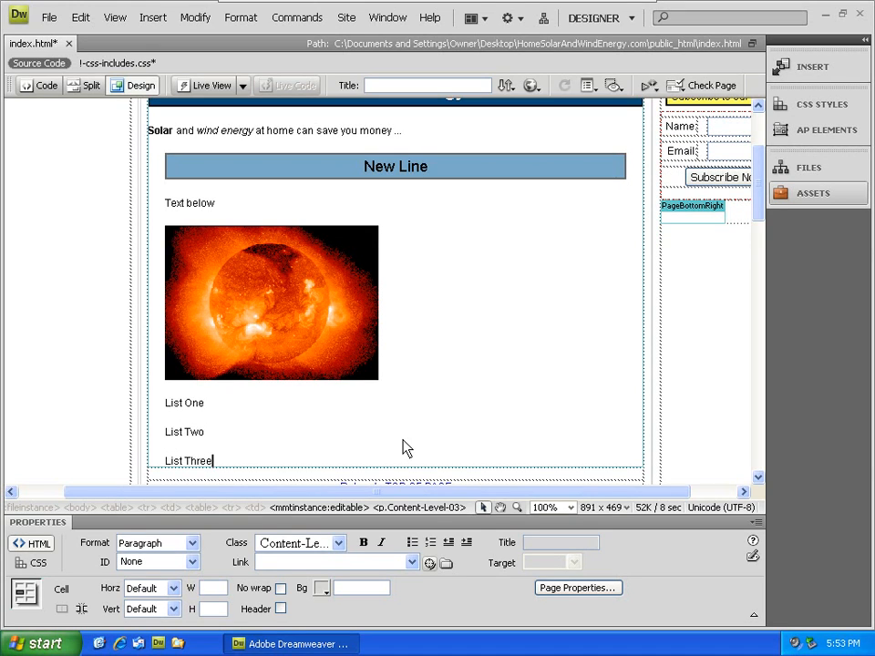
scroll(down, 3)
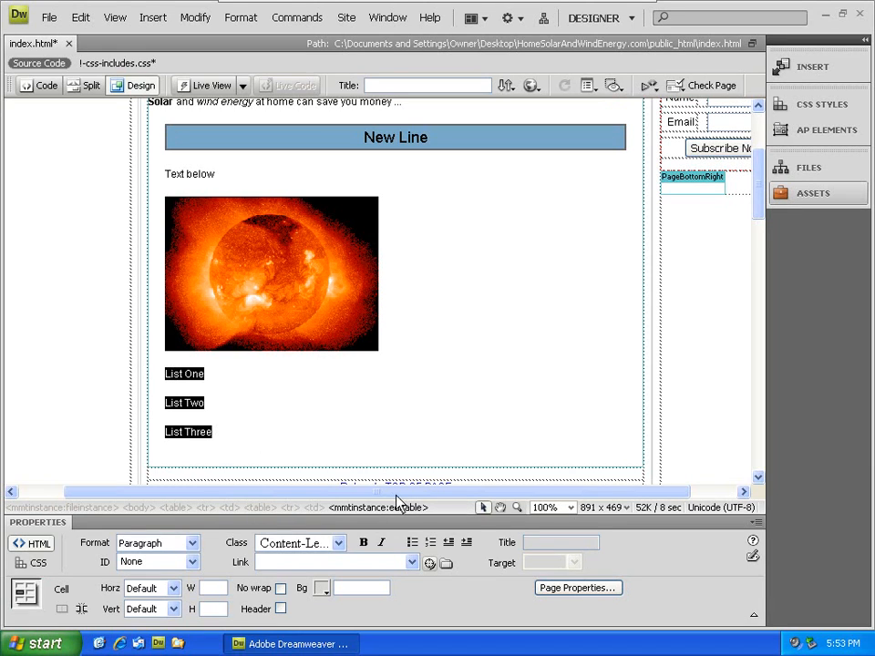
mouse_move(410, 543)
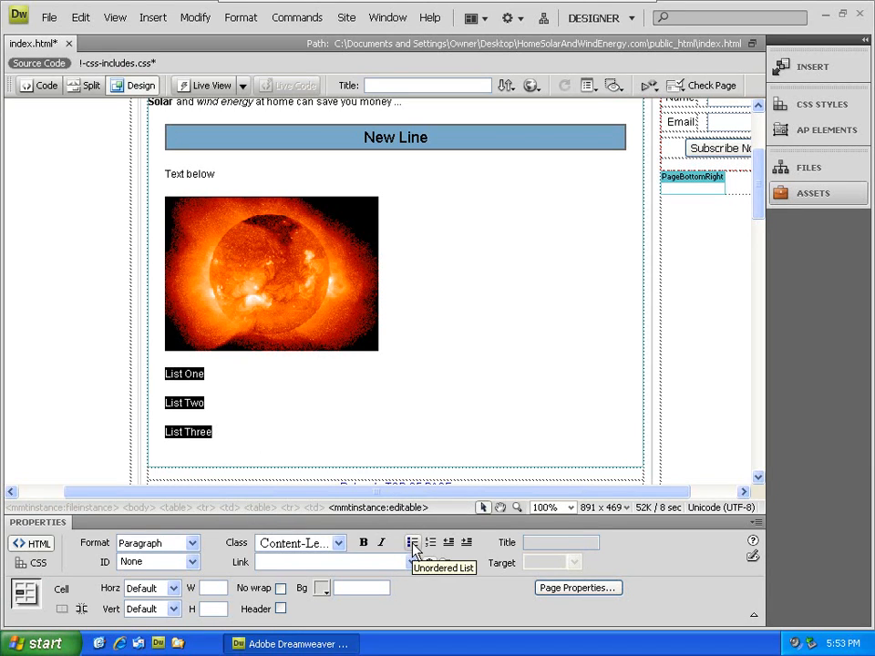
Step: Make the three lines a bulleted list, nest List Two, then outdent it back to the outer level
click(412, 544)
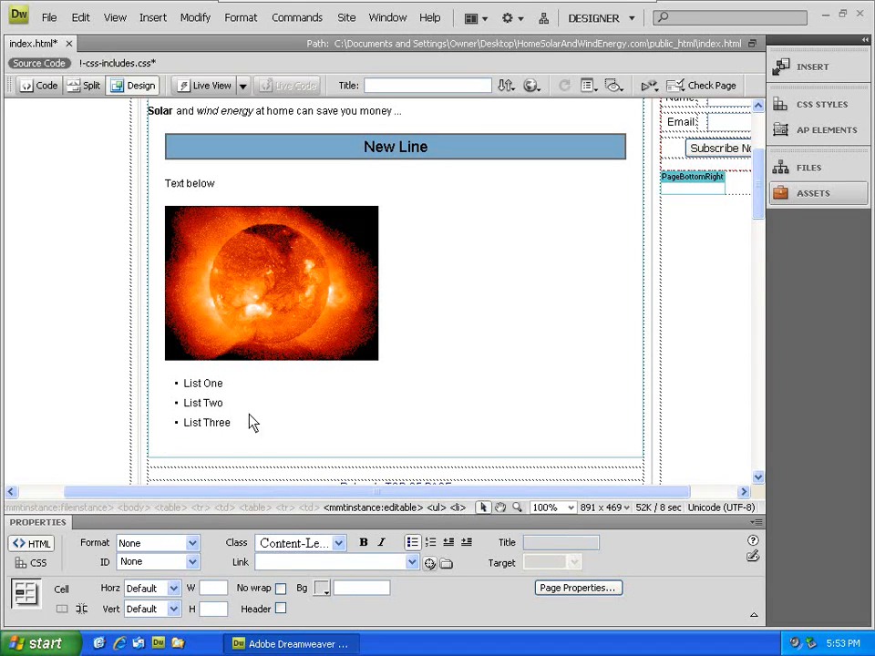
mouse_move(467, 543)
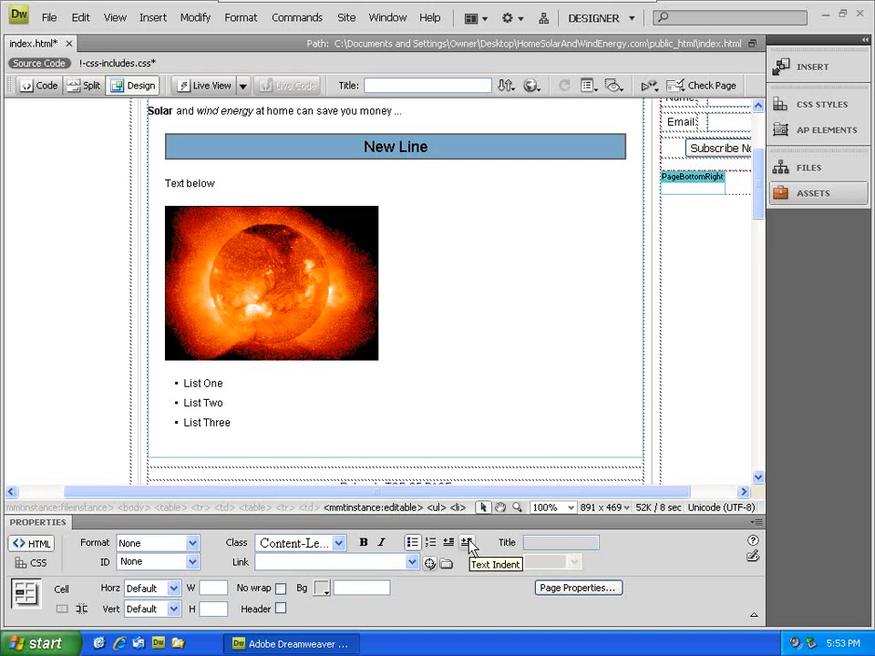
click(467, 543)
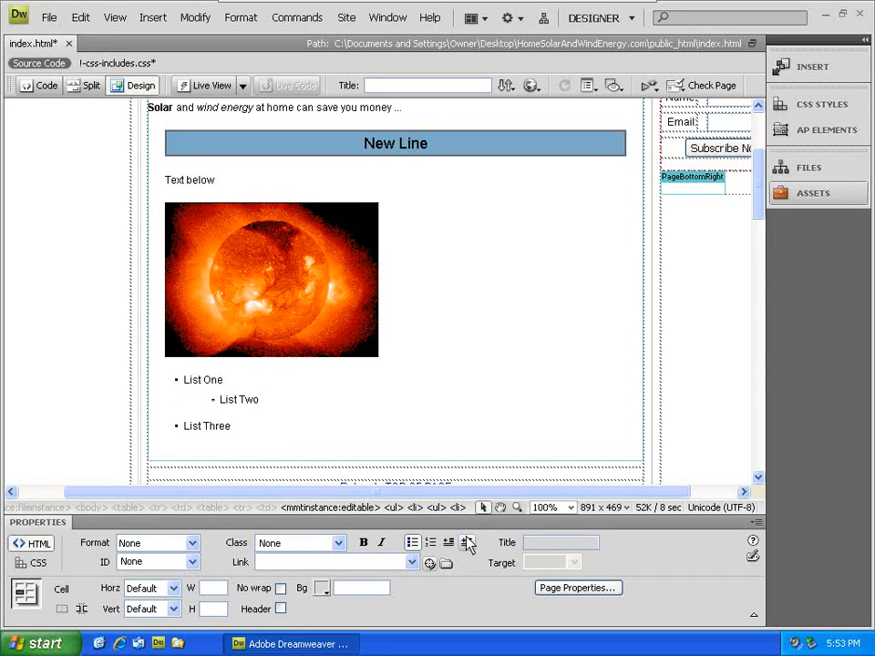
mouse_move(467, 540)
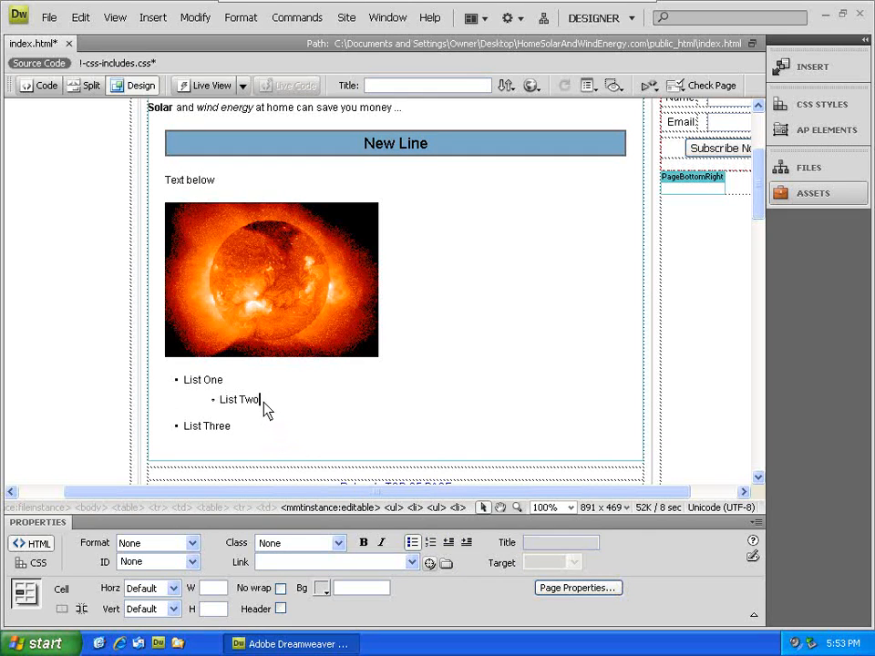
mouse_move(448, 543)
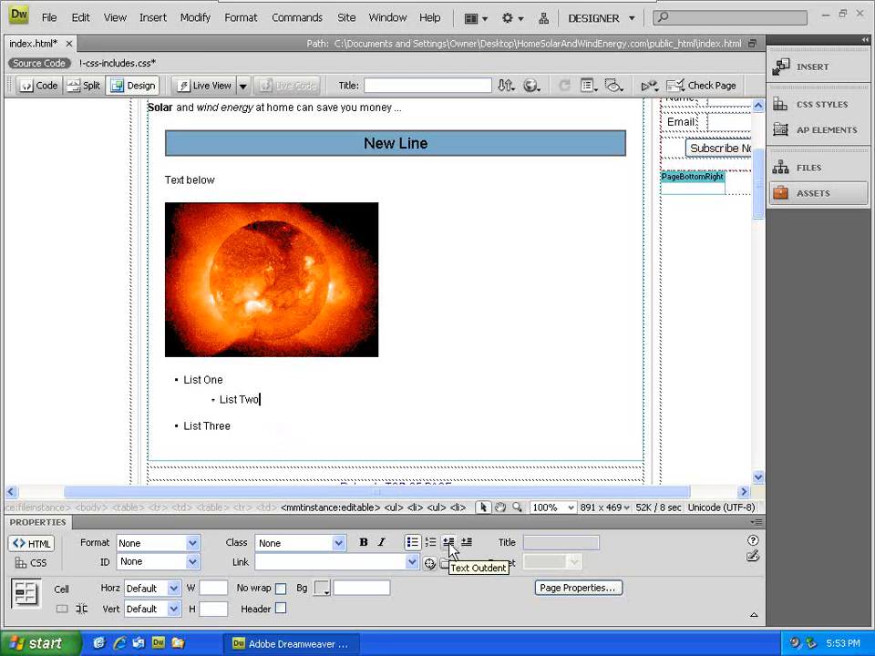
click(449, 543)
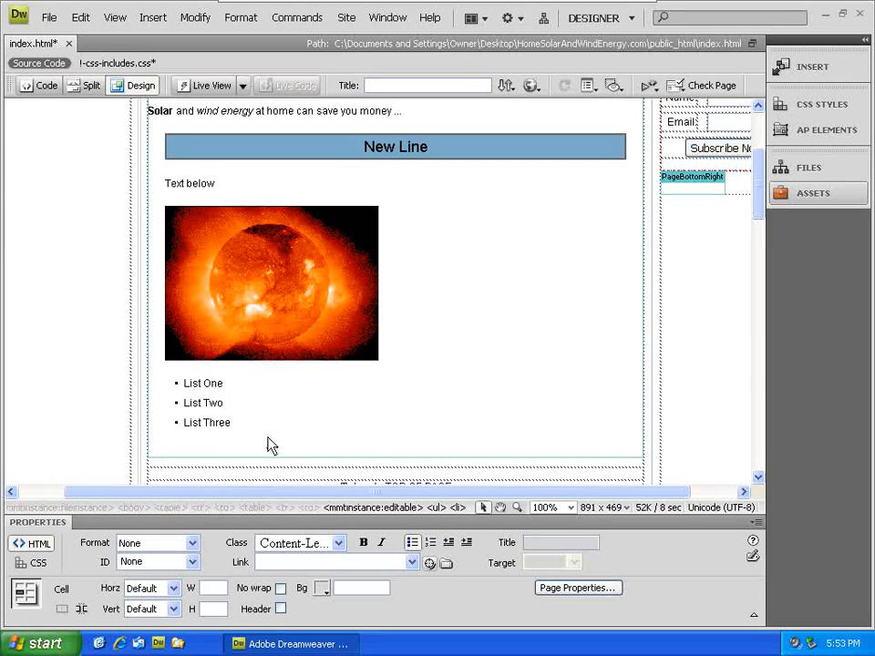
mouse_move(225, 430)
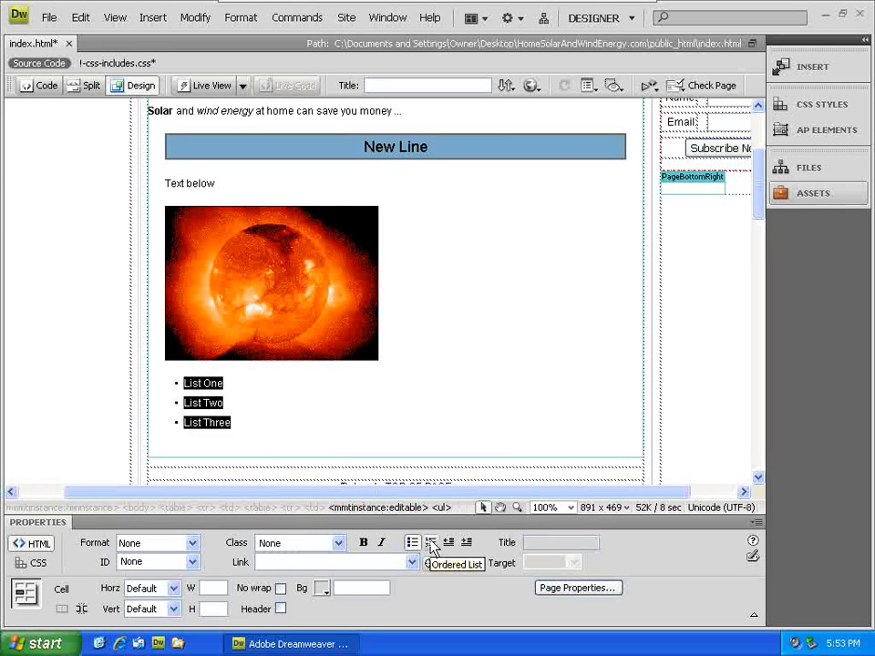
Step: Convert the bulleted items to a numbered list and move past List Three
click(430, 543)
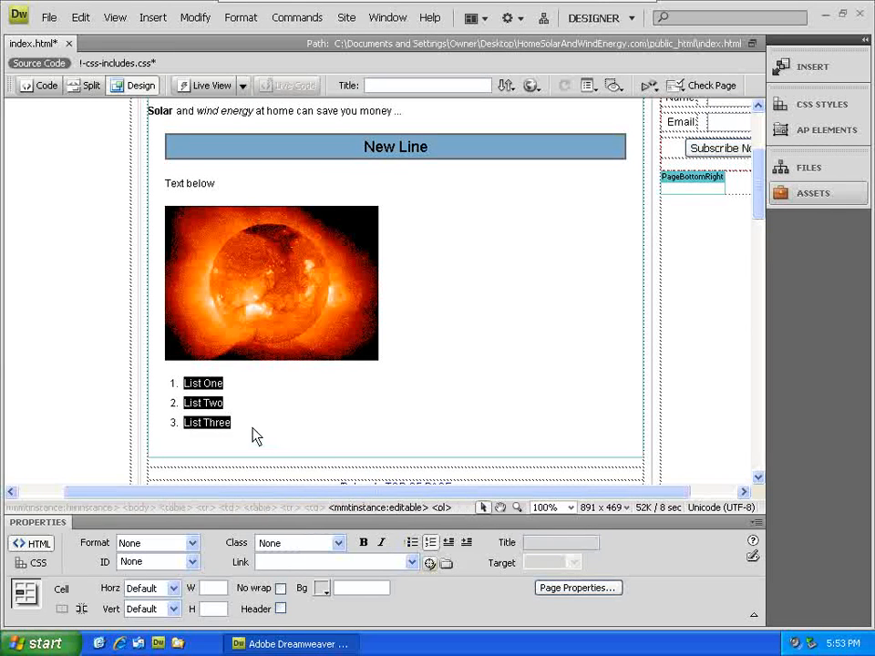
click(233, 423)
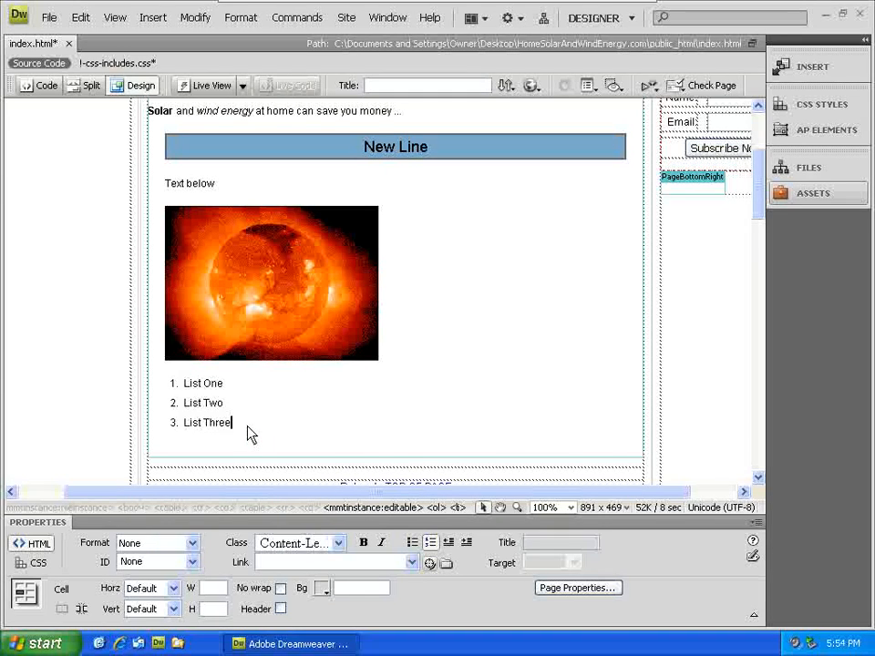
mouse_move(405, 456)
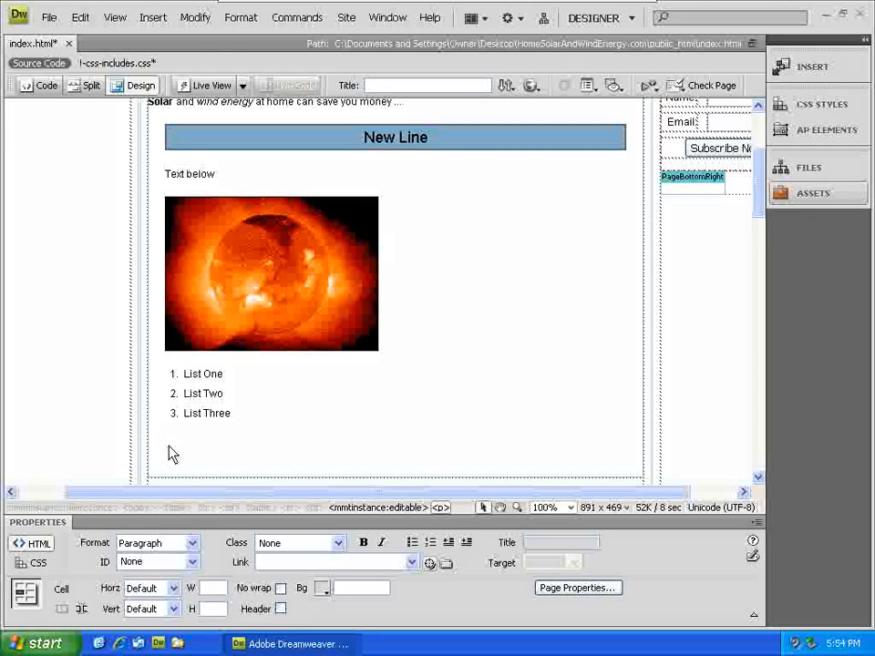
mouse_move(197, 456)
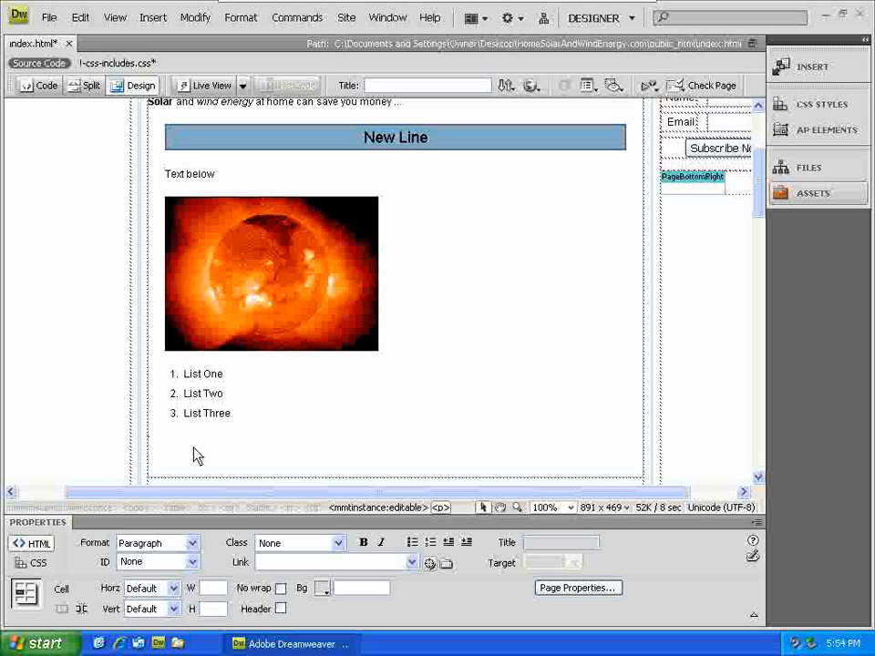
Step: Write 'This is a link to a document ...' in the paragraph below the list
text(This is a link to a docum)
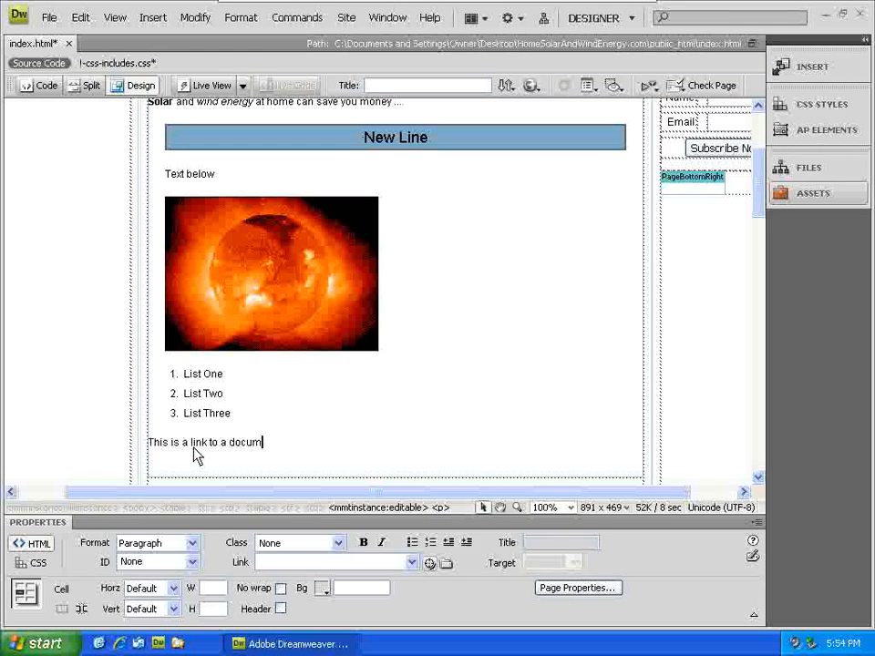
text(ent ...)
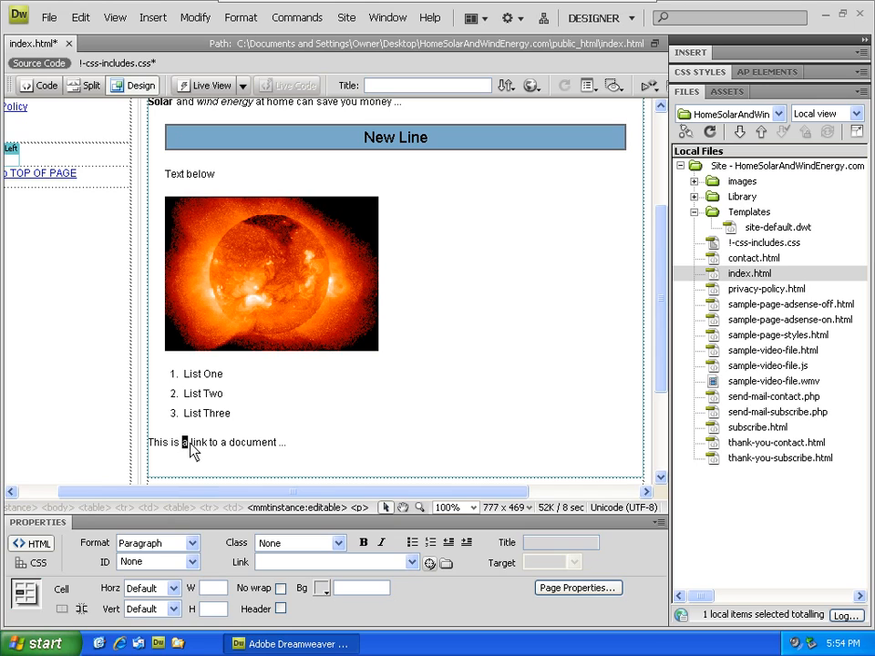
Step: Link the word 'link' in the sentence to sample-video-file.html via Point to File
double_click(185, 443)
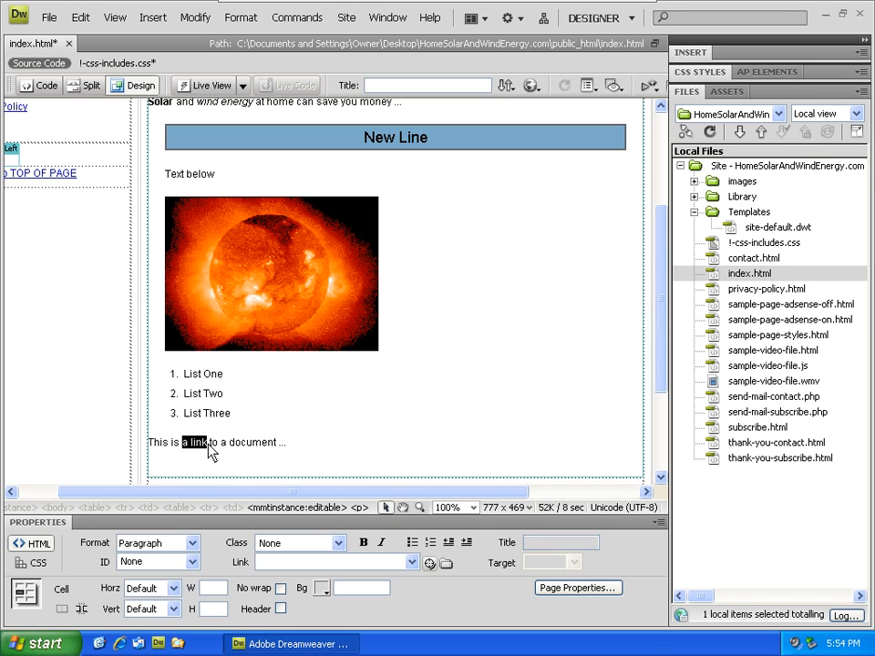
mouse_move(465, 565)
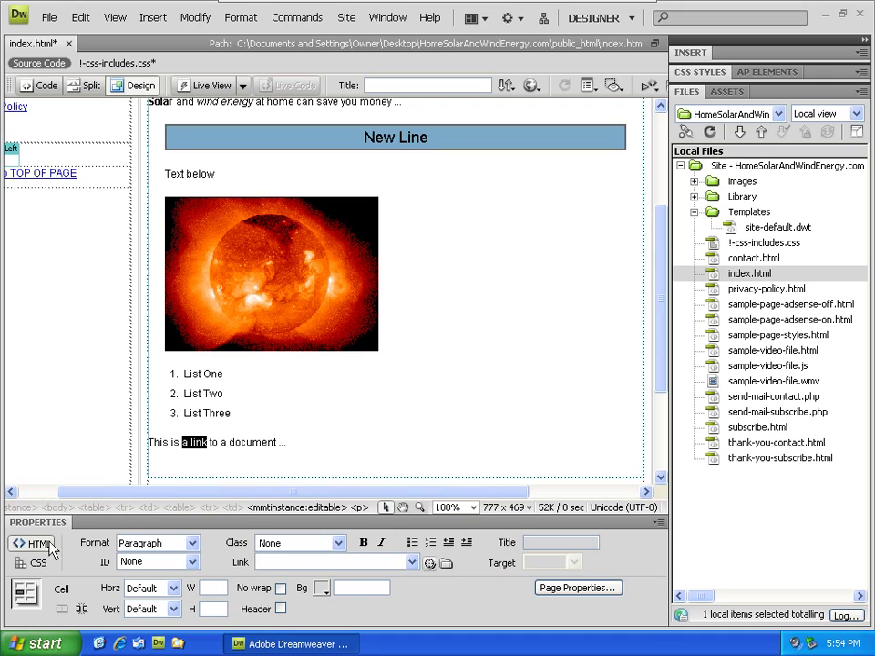
mouse_move(365, 578)
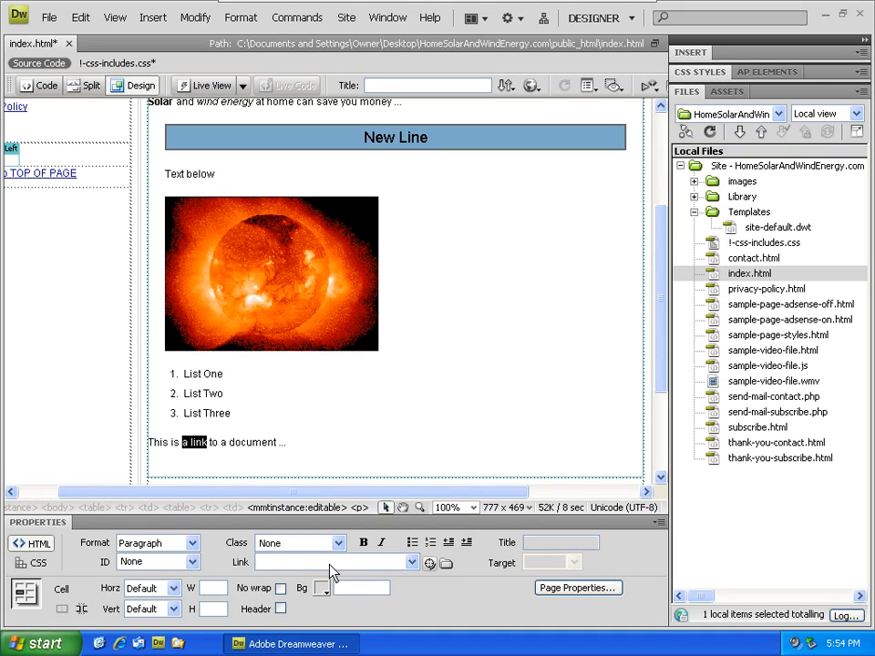
mouse_move(343, 569)
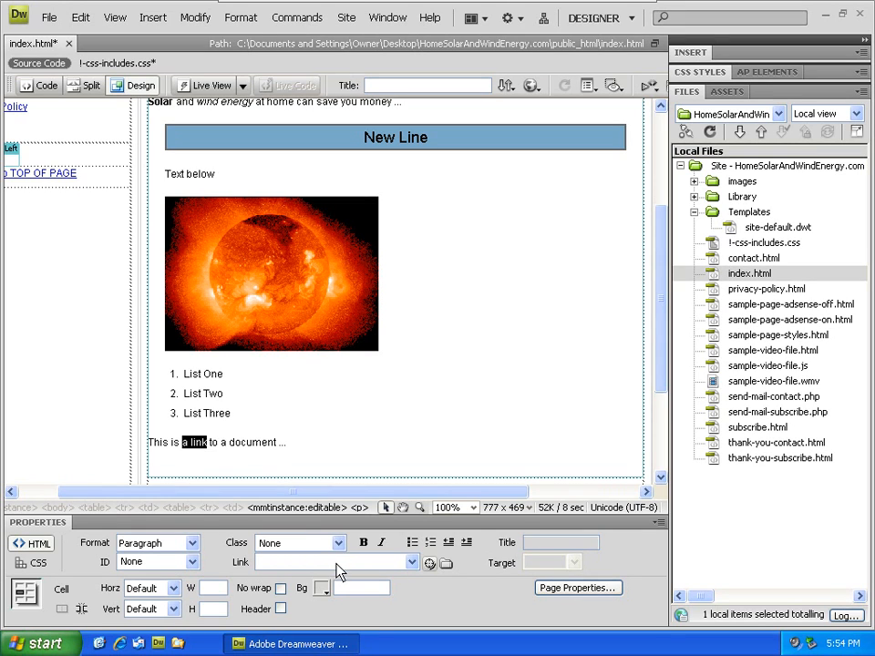
mouse_move(426, 561)
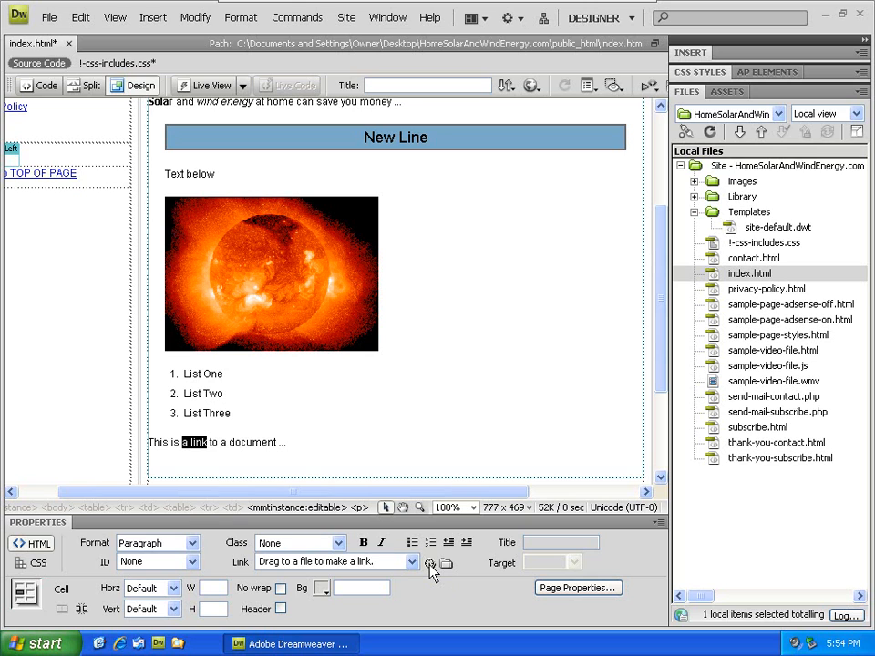
scroll(down, 3)
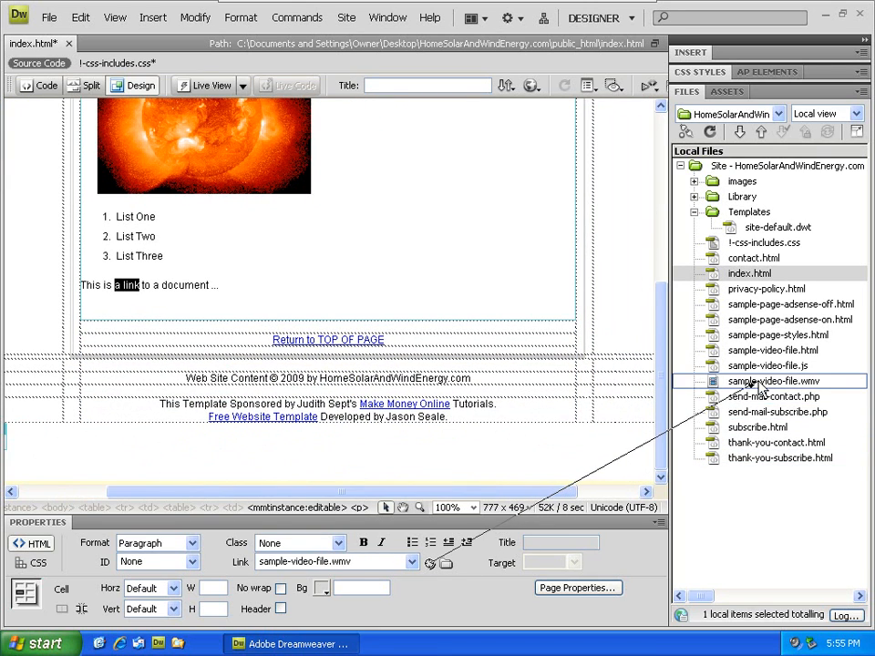
click(791, 302)
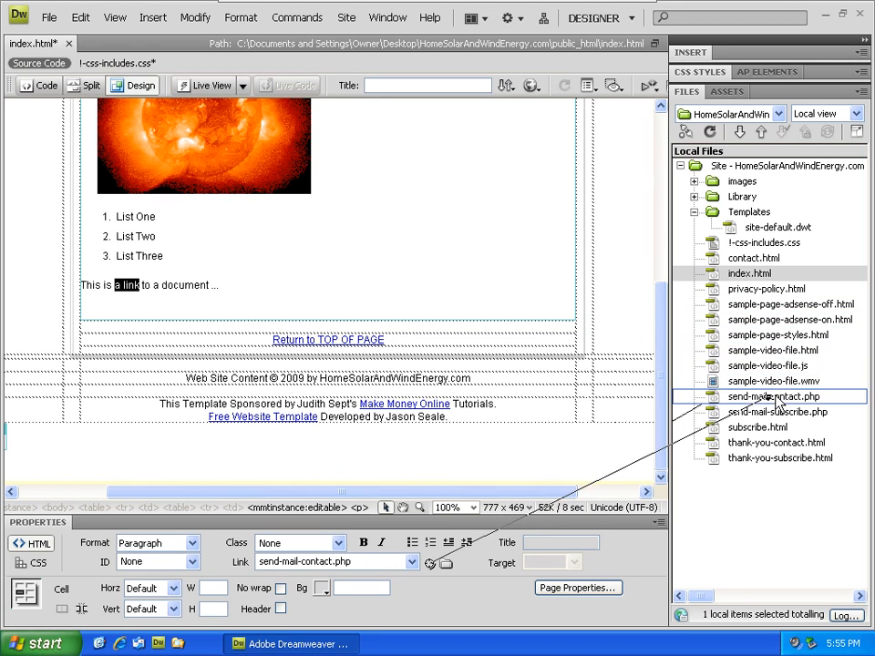
click(766, 443)
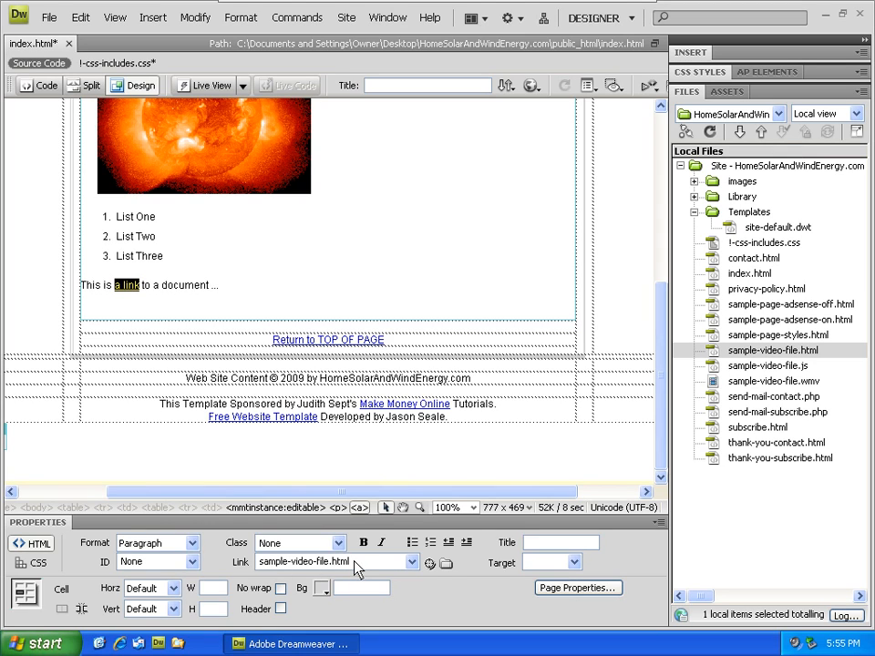
mouse_move(135, 290)
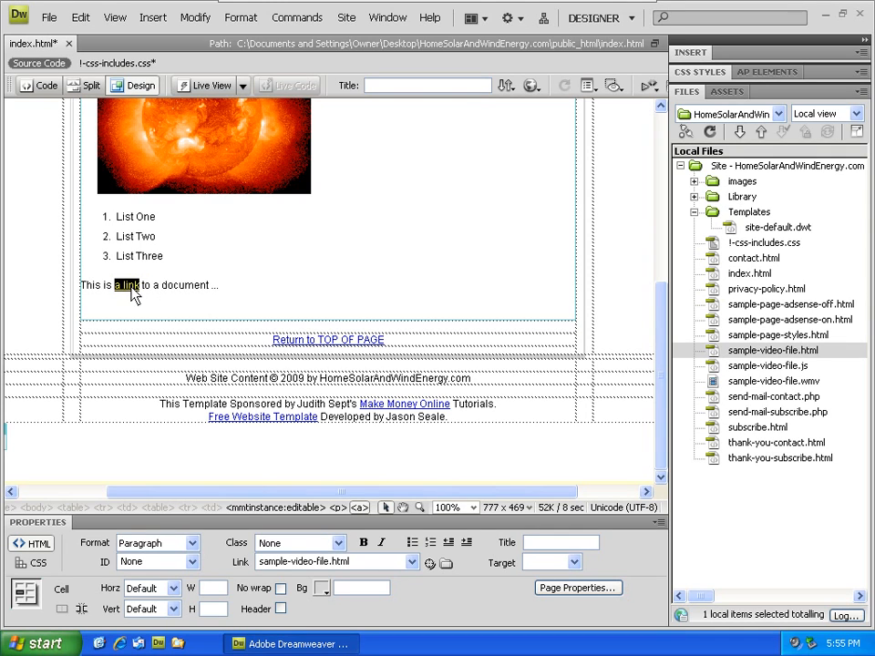
mouse_move(233, 295)
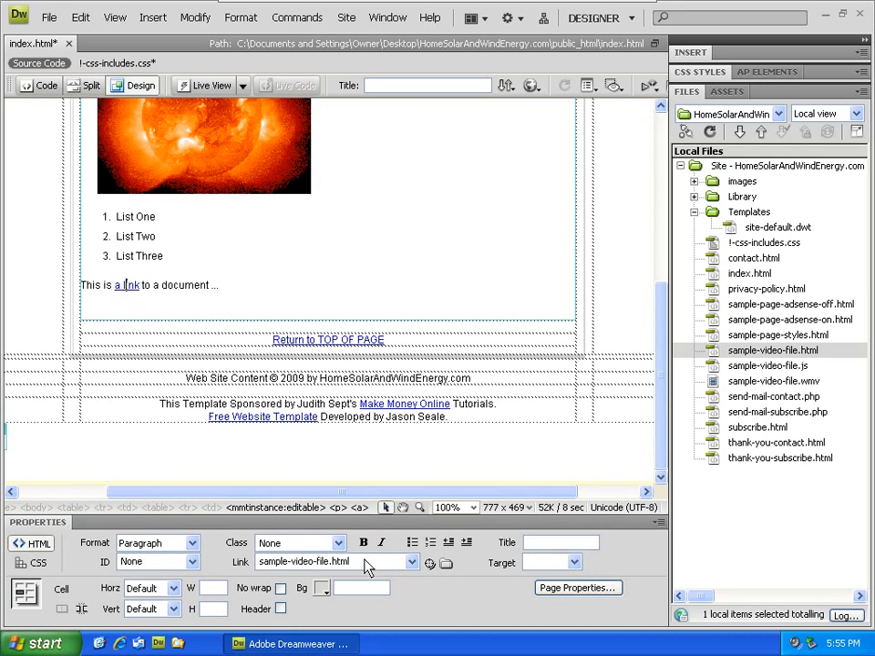
Step: Clear the address in the Link field so the word 'link' becomes plain text
triple_click(328, 561)
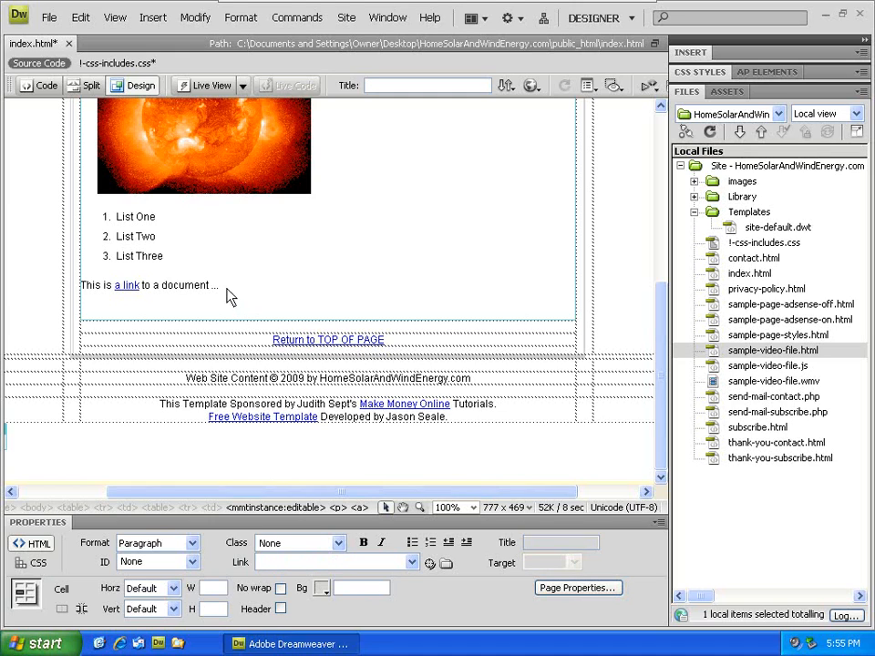
mouse_move(240, 299)
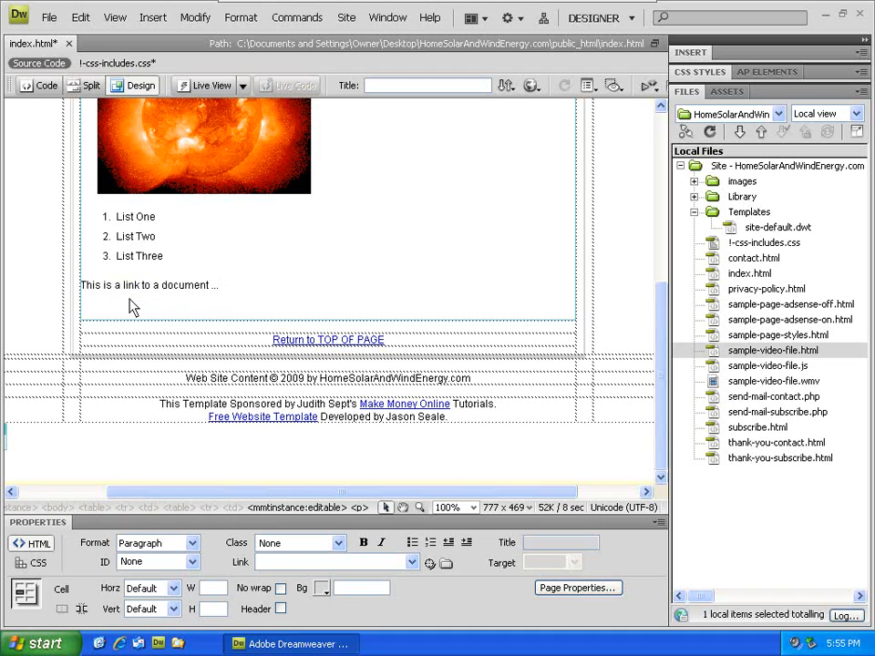
mouse_move(405, 405)
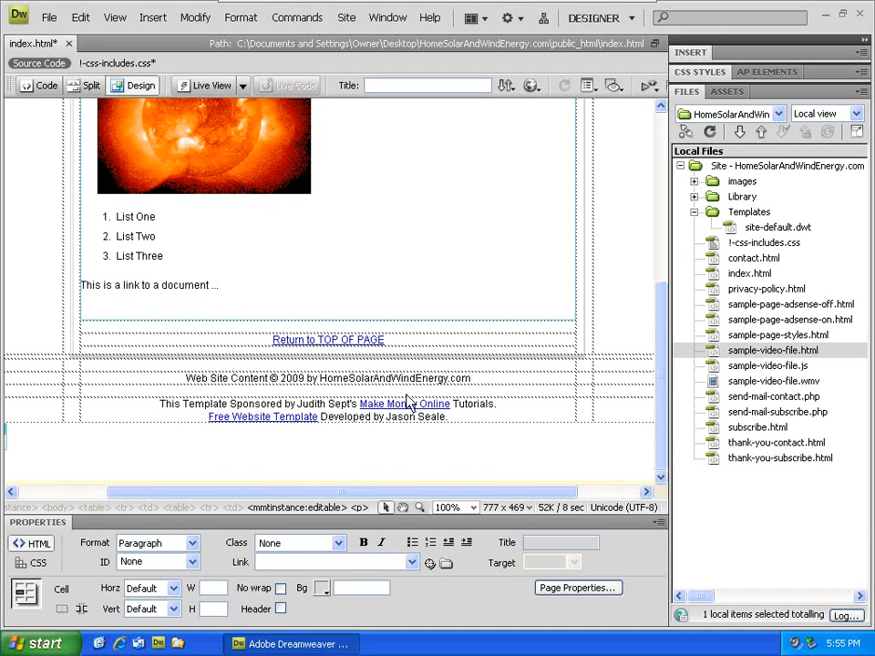